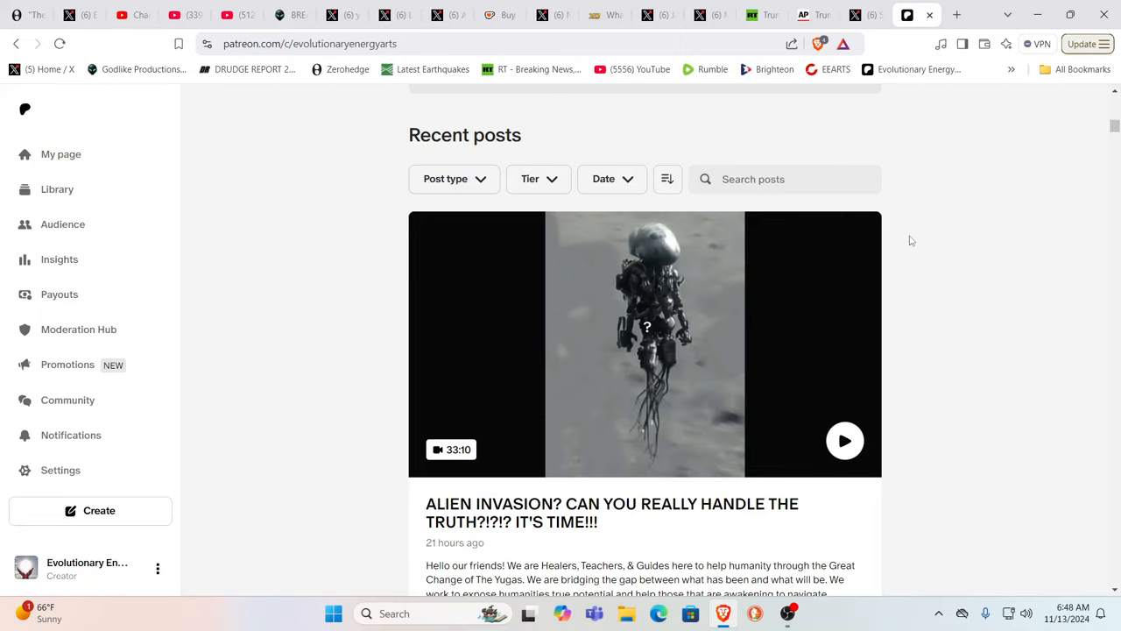
pyautogui.moveTo(991, 237)
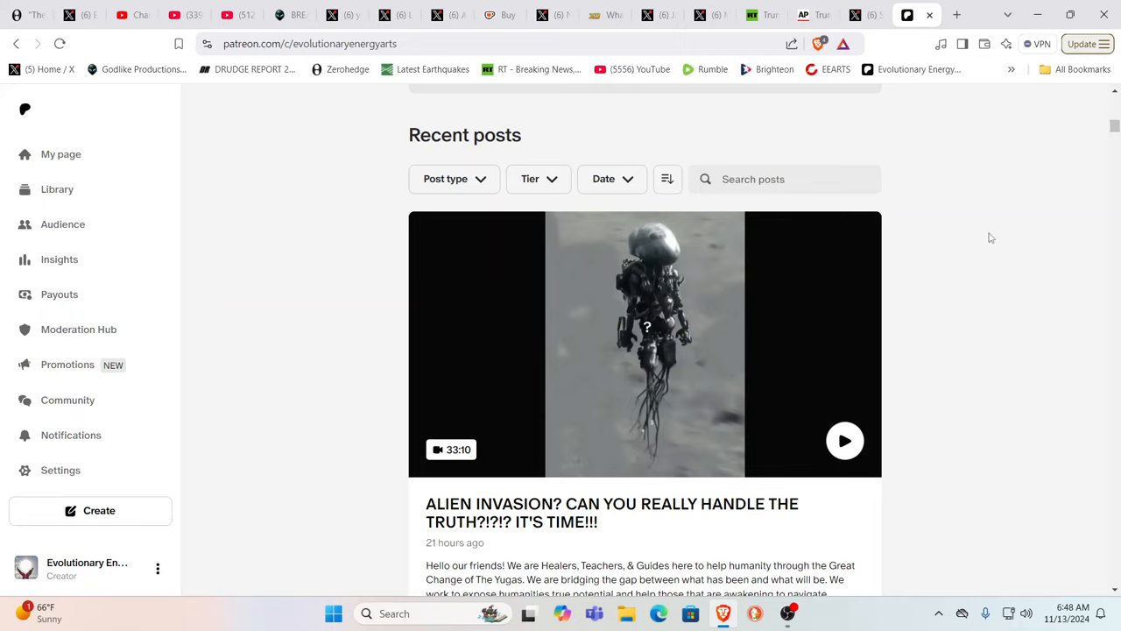
pyautogui.moveTo(873, 47)
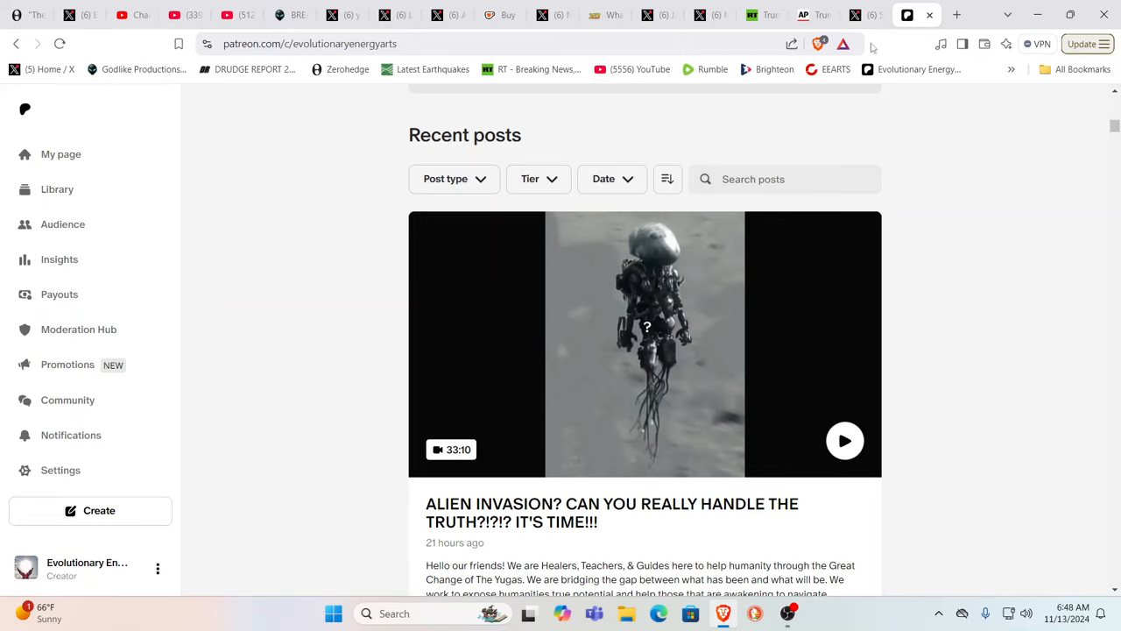
pyautogui.moveTo(870, 15)
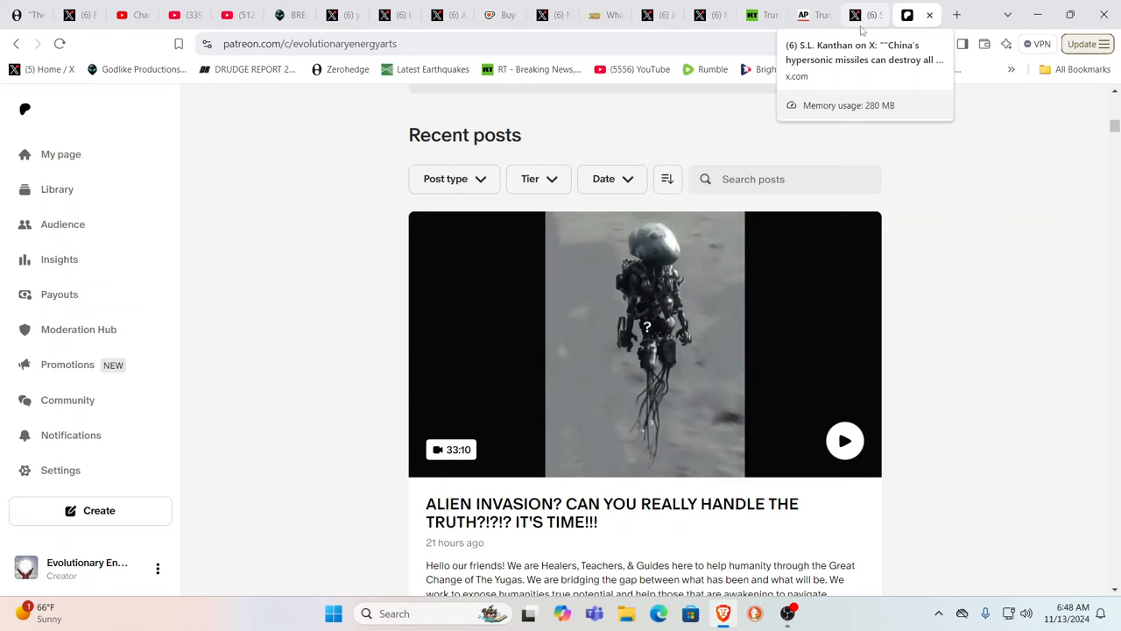
# Switch to S.L. Kanthan's X post on China's hypersonic missiles with the Hegseth clip.
pyautogui.click(867, 15)
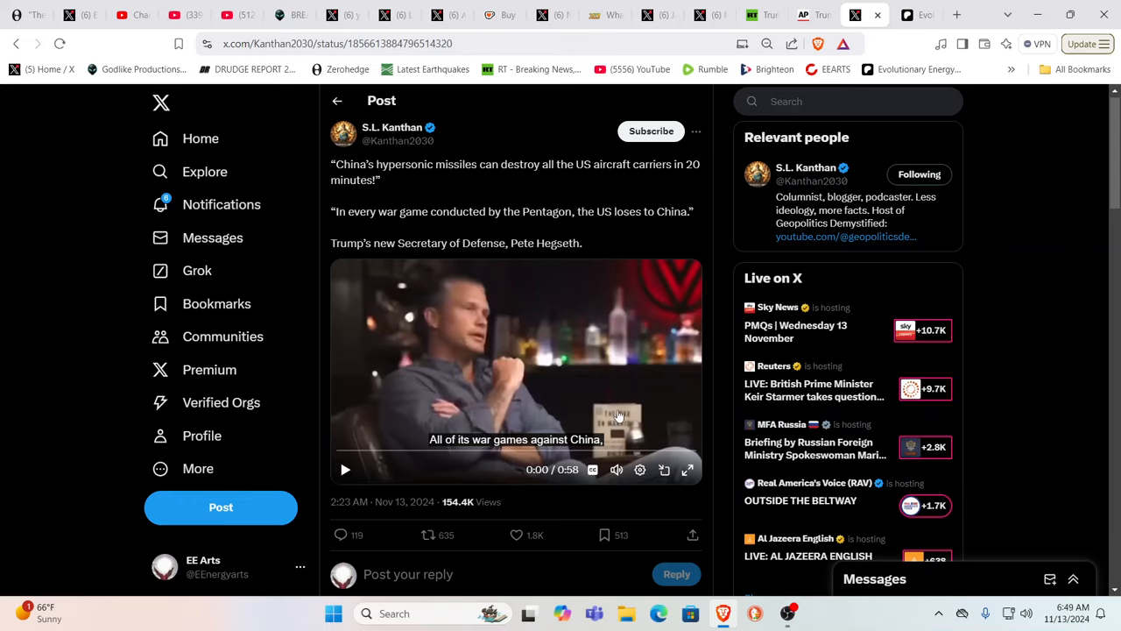
pyautogui.moveTo(1005, 343)
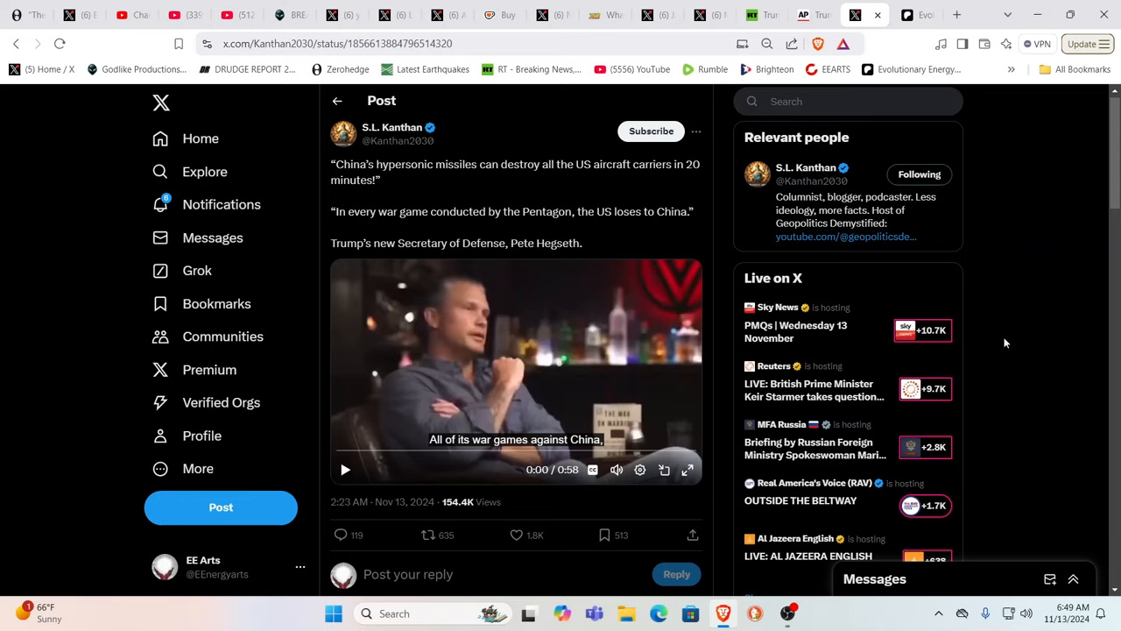
pyautogui.moveTo(1007, 343)
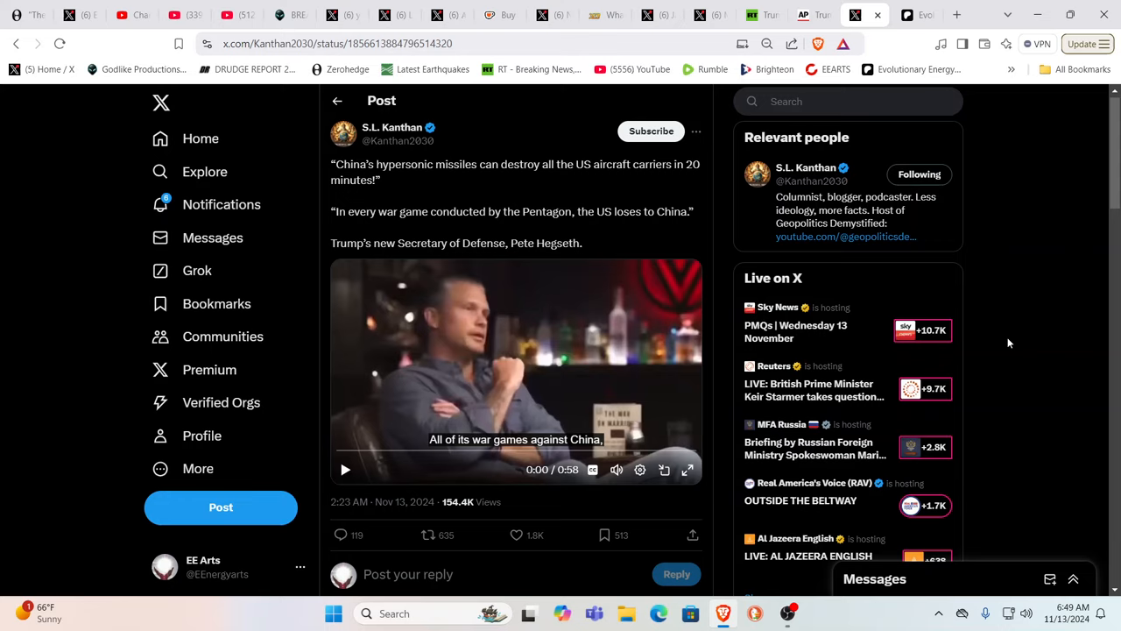
pyautogui.moveTo(1005, 343)
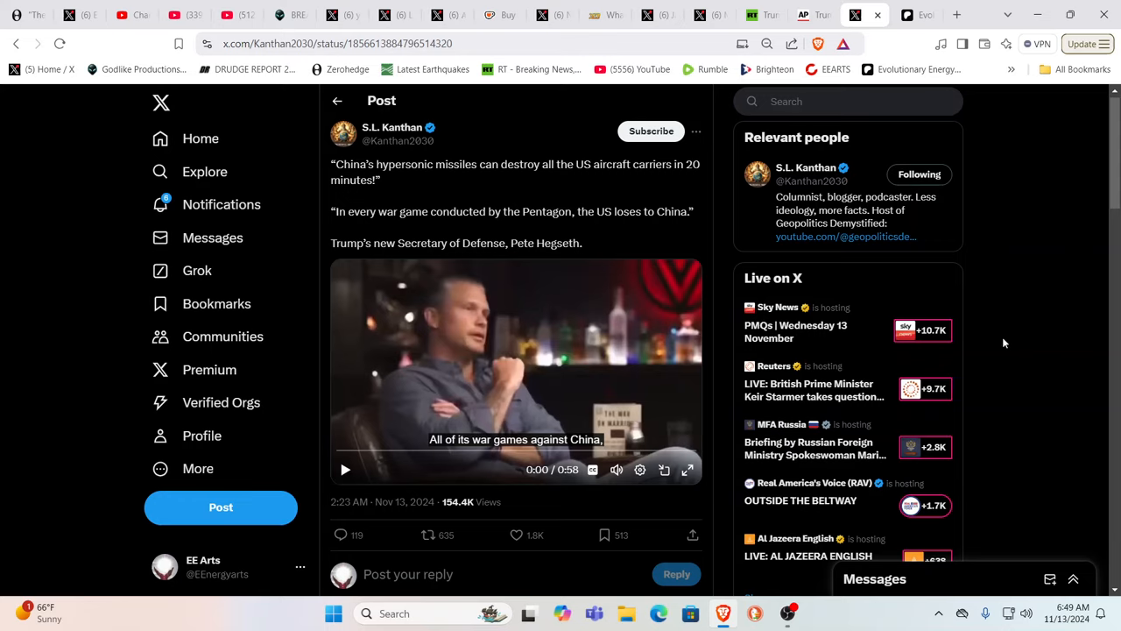
pyautogui.moveTo(1002, 343)
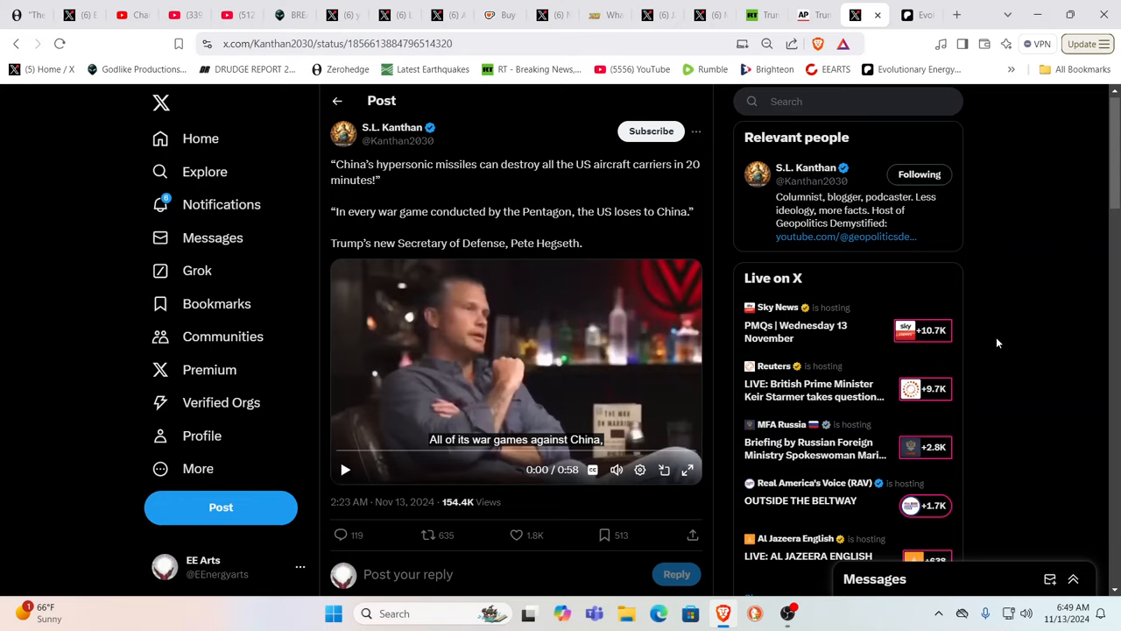
pyautogui.click(428, 534)
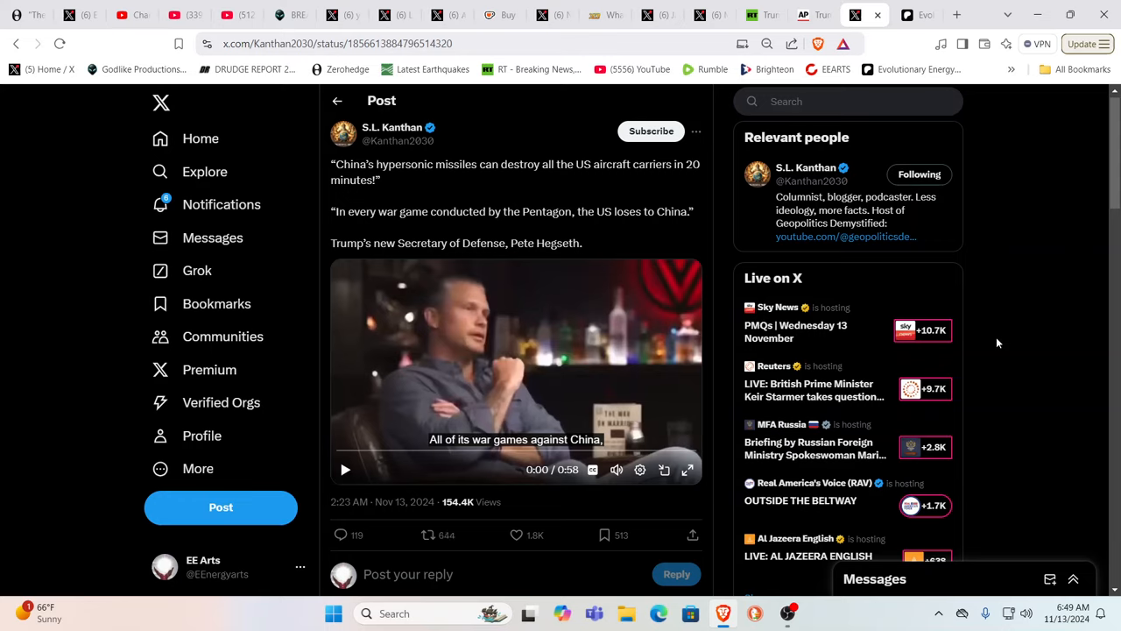
pyautogui.moveTo(993, 343)
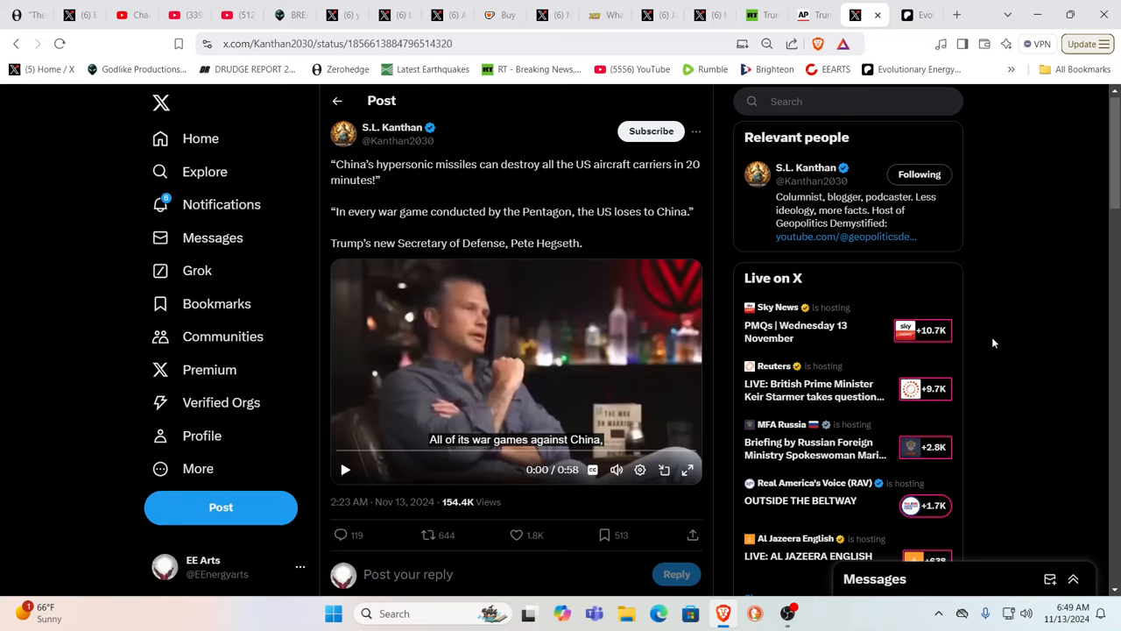
pyautogui.moveTo(617, 469)
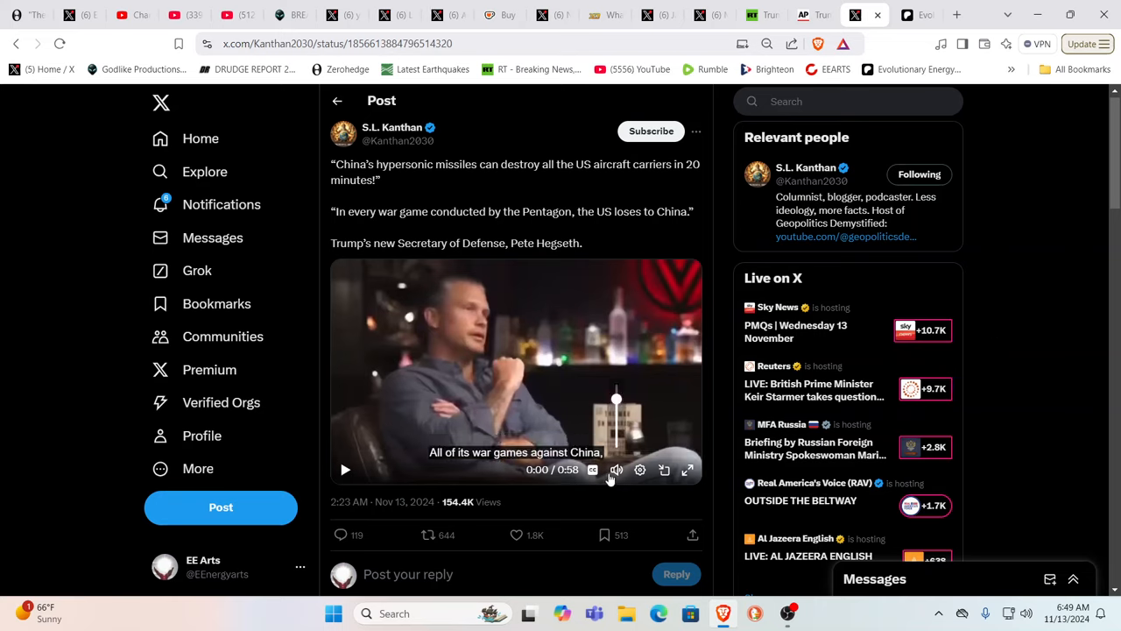
pyautogui.click(345, 469)
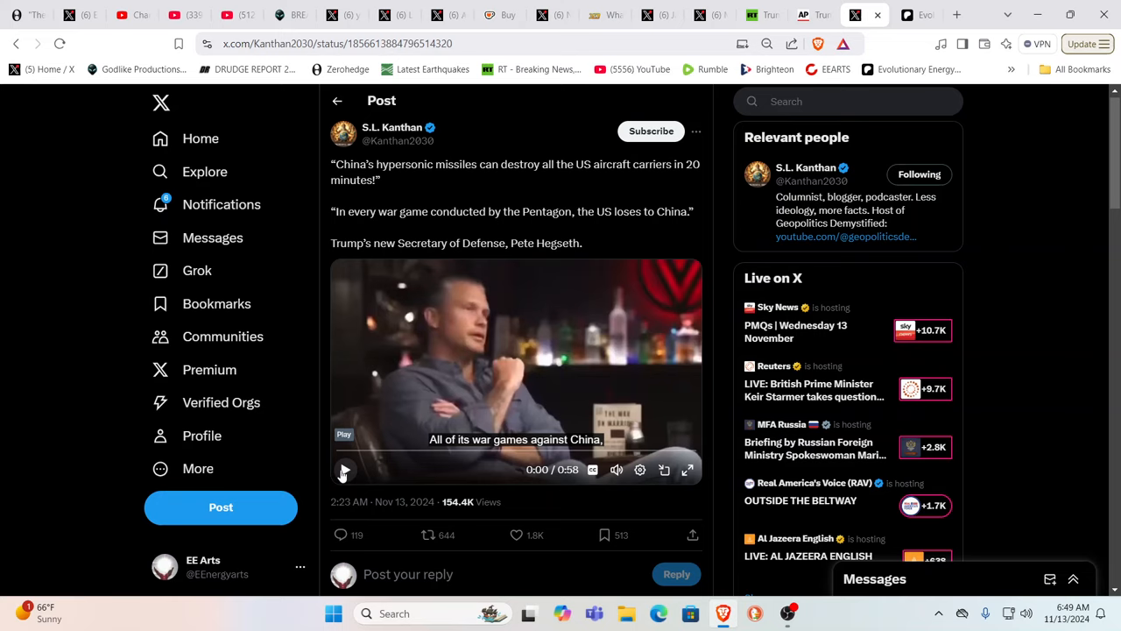
# Play the Hegseth speech clip, then pause it at 0:01.
pyautogui.click(344, 469)
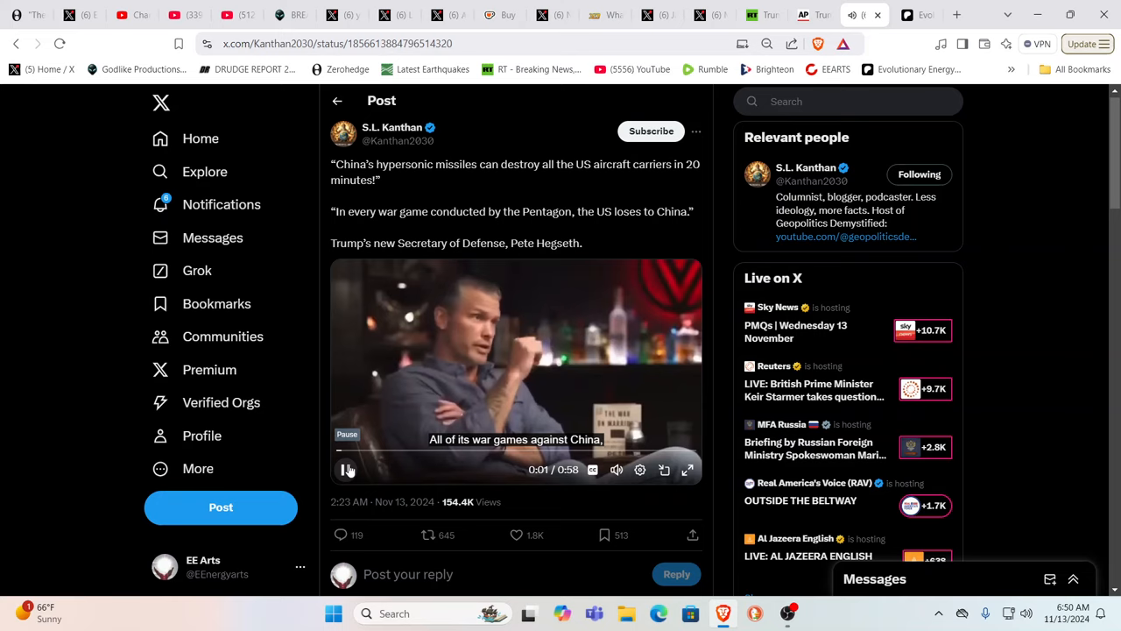
pyautogui.click(345, 468)
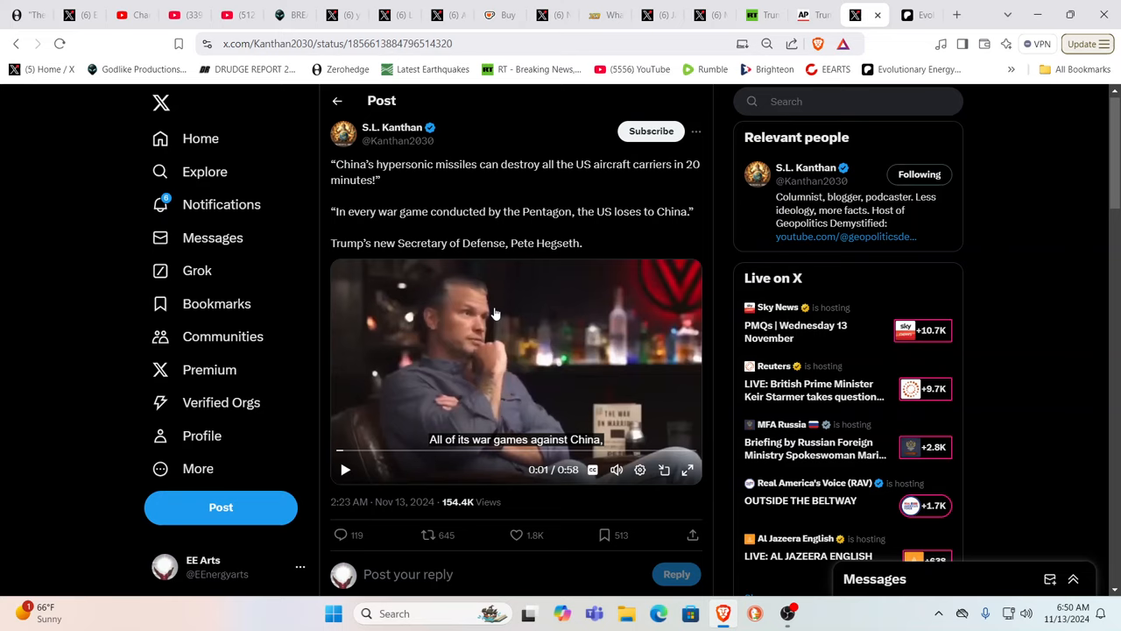
pyautogui.moveTo(1009, 129)
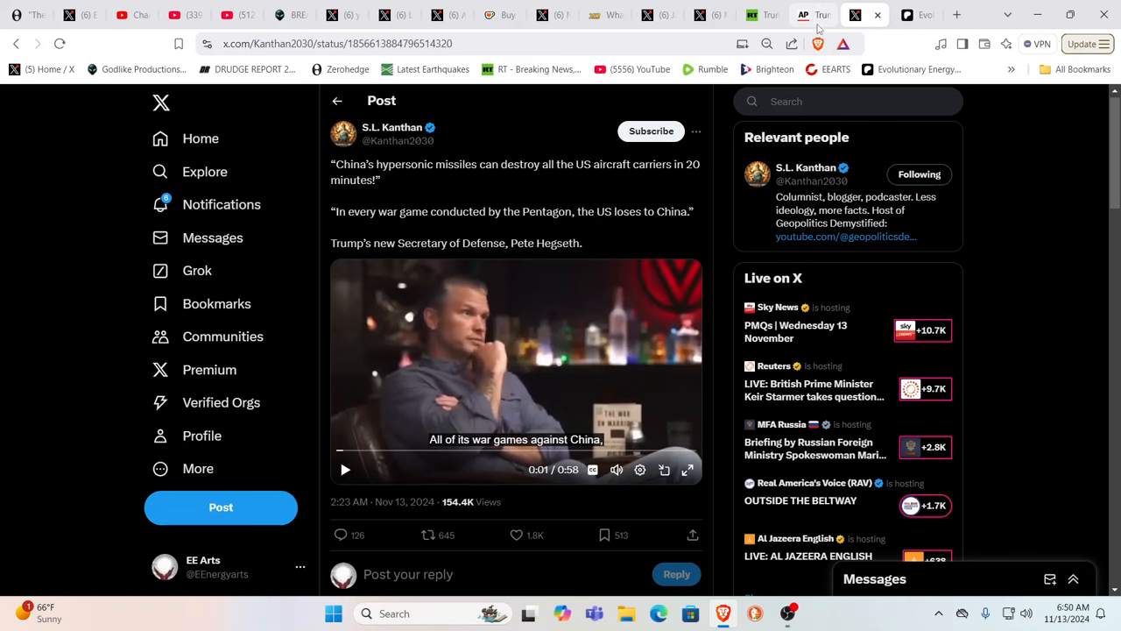
# Open the AP article 'Trump's defense choice stuns the Pentagon' and scroll to its lead photo.
pyautogui.click(812, 15)
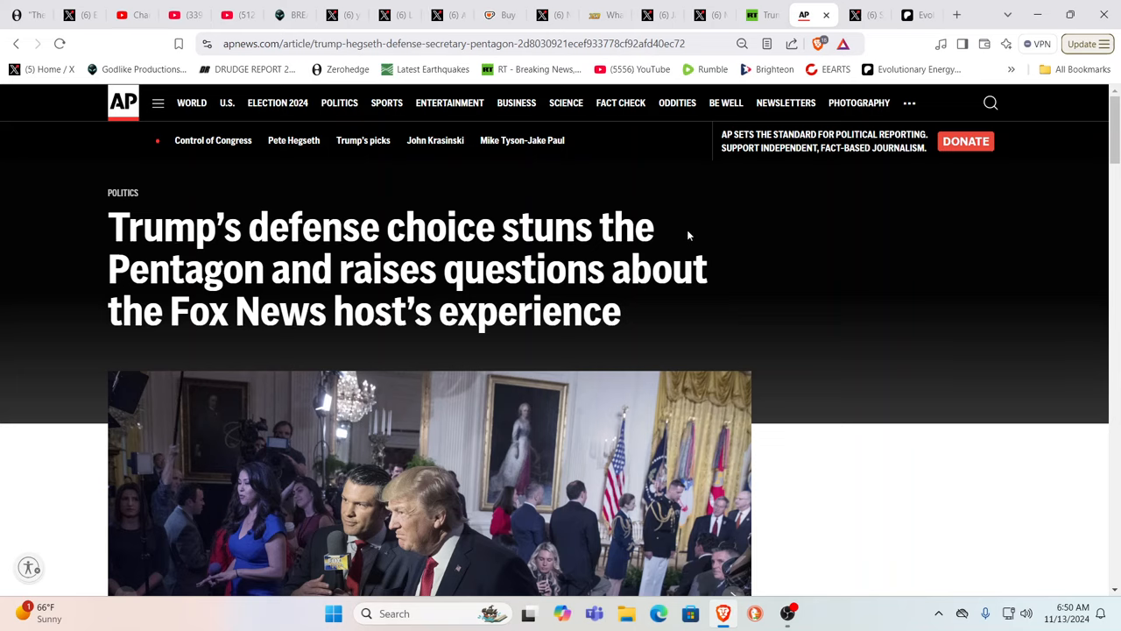
pyautogui.moveTo(701, 245)
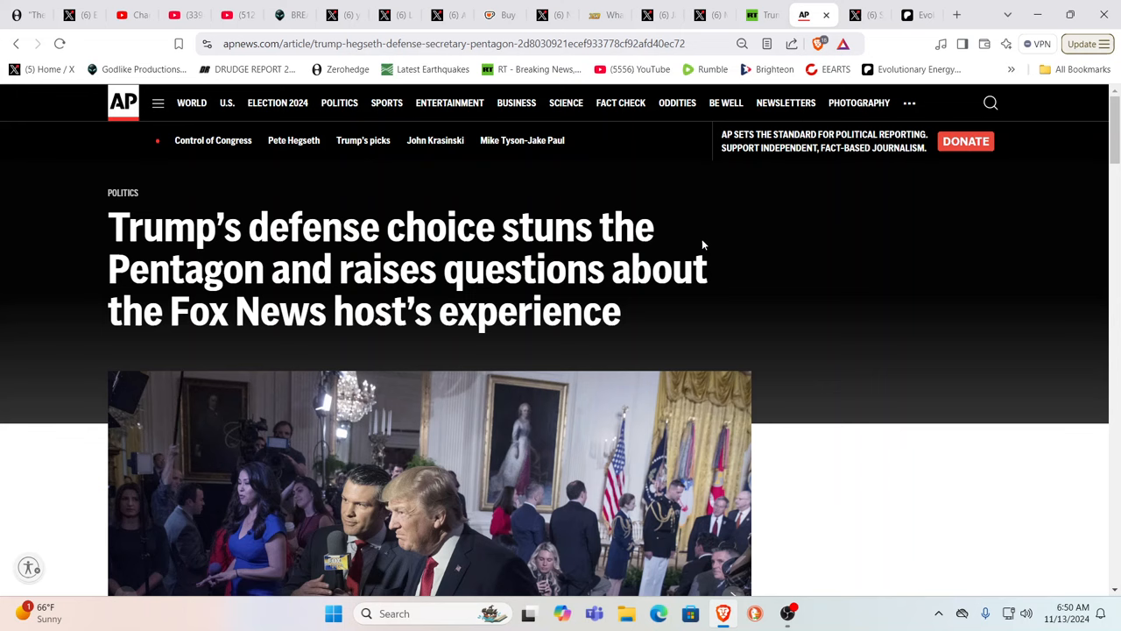
pyautogui.scroll(-3)
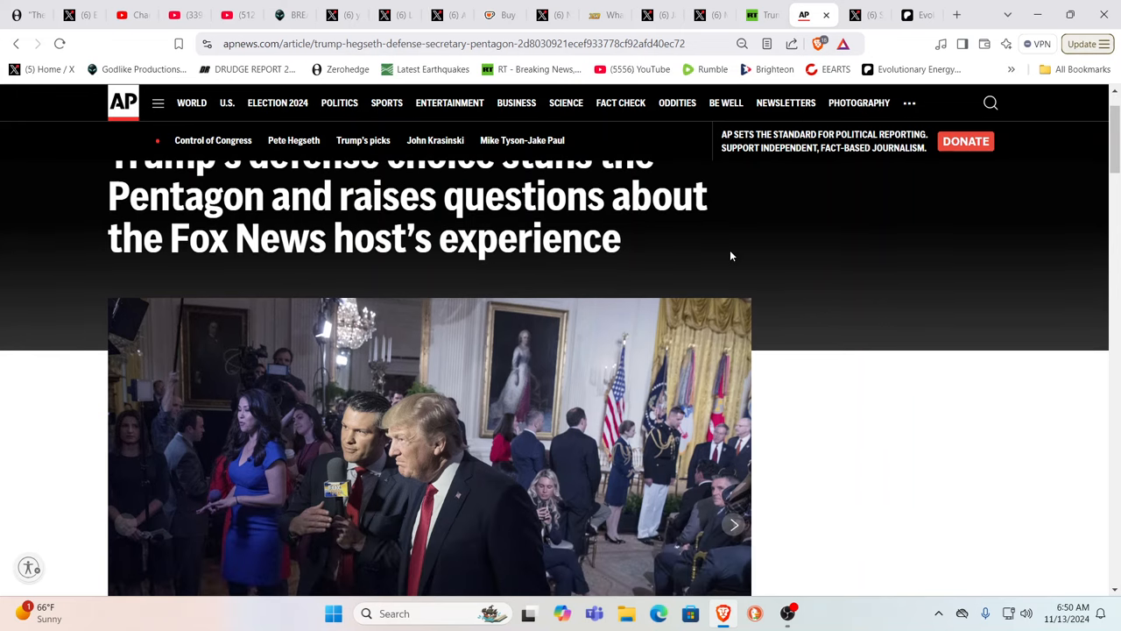
pyautogui.scroll(-3)
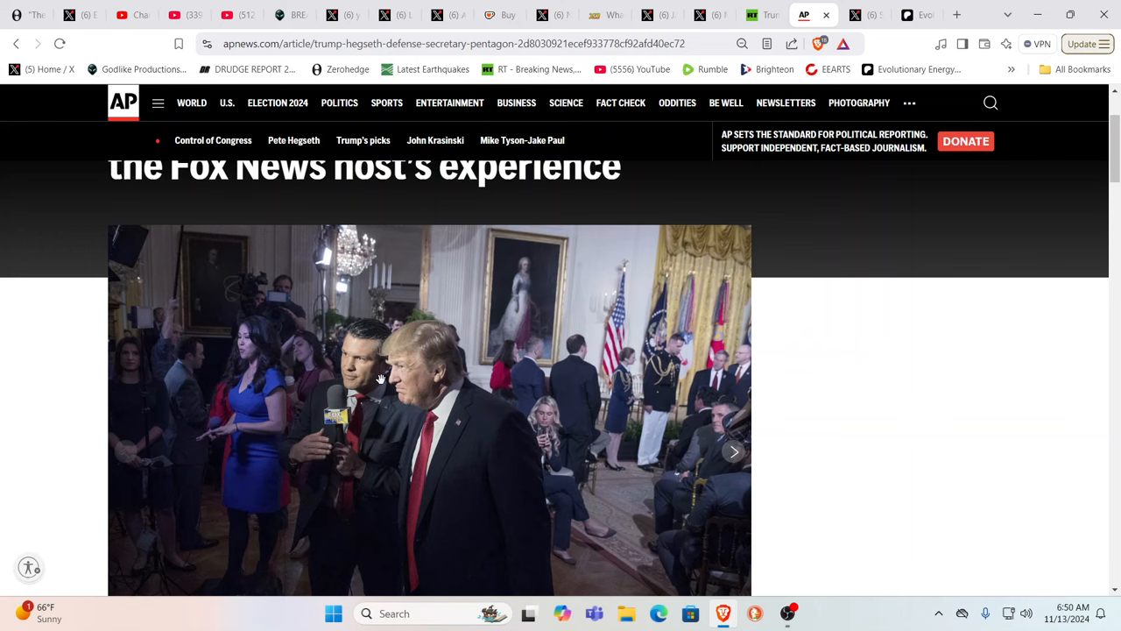
pyautogui.moveTo(530, 317)
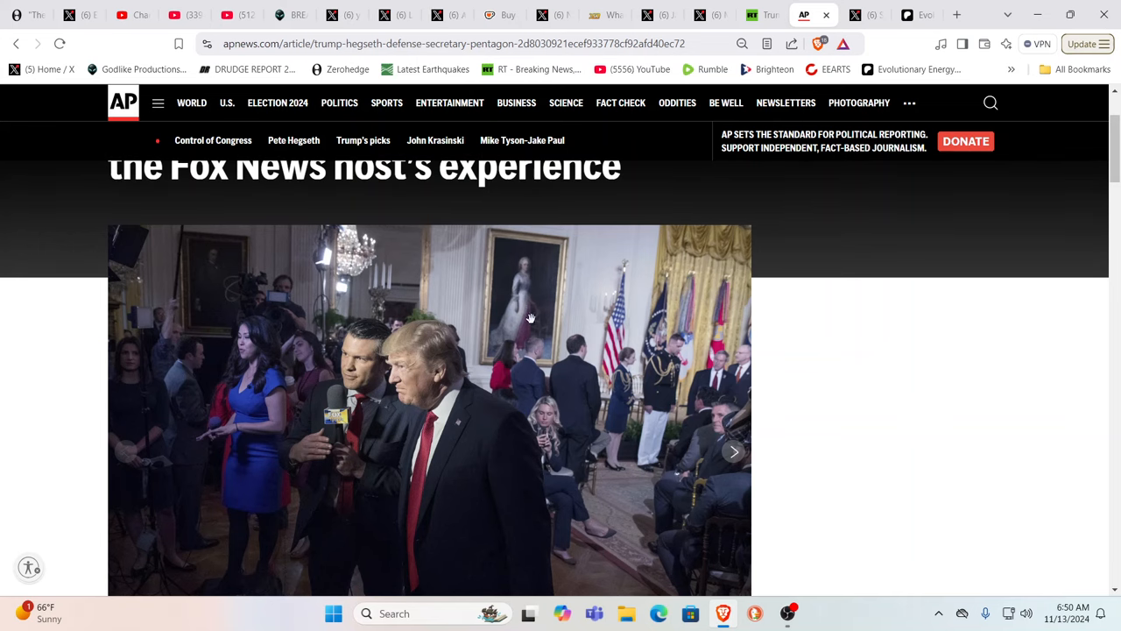
# Open RT's 'Trump nominates Fox News host for defense secretary' and scroll past the headline.
pyautogui.click(750, 15)
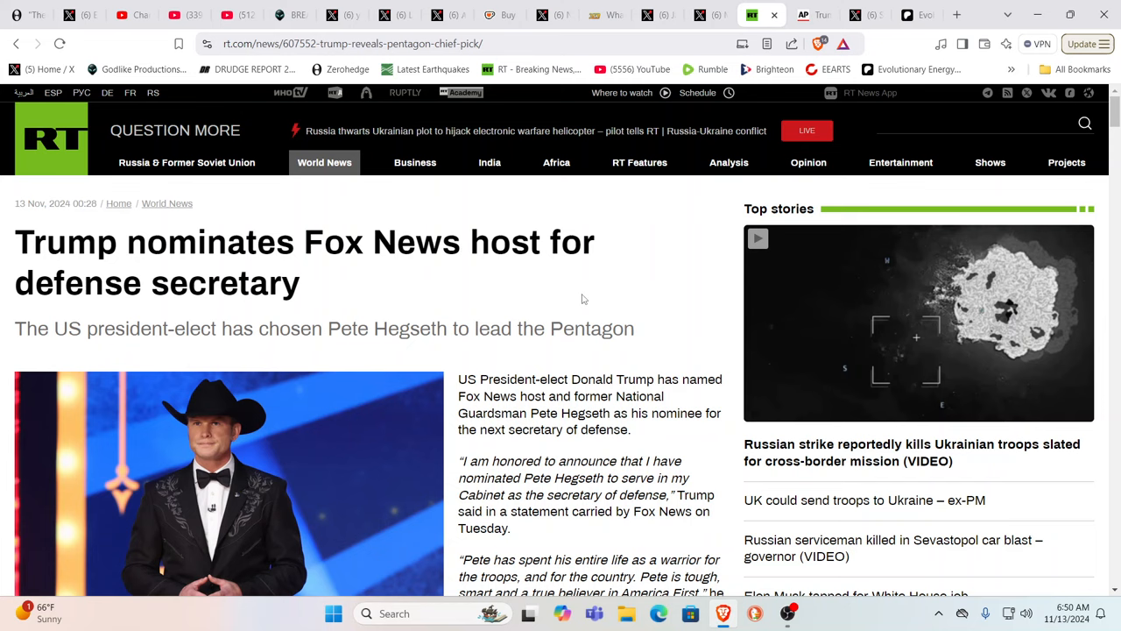
pyautogui.scroll(-3)
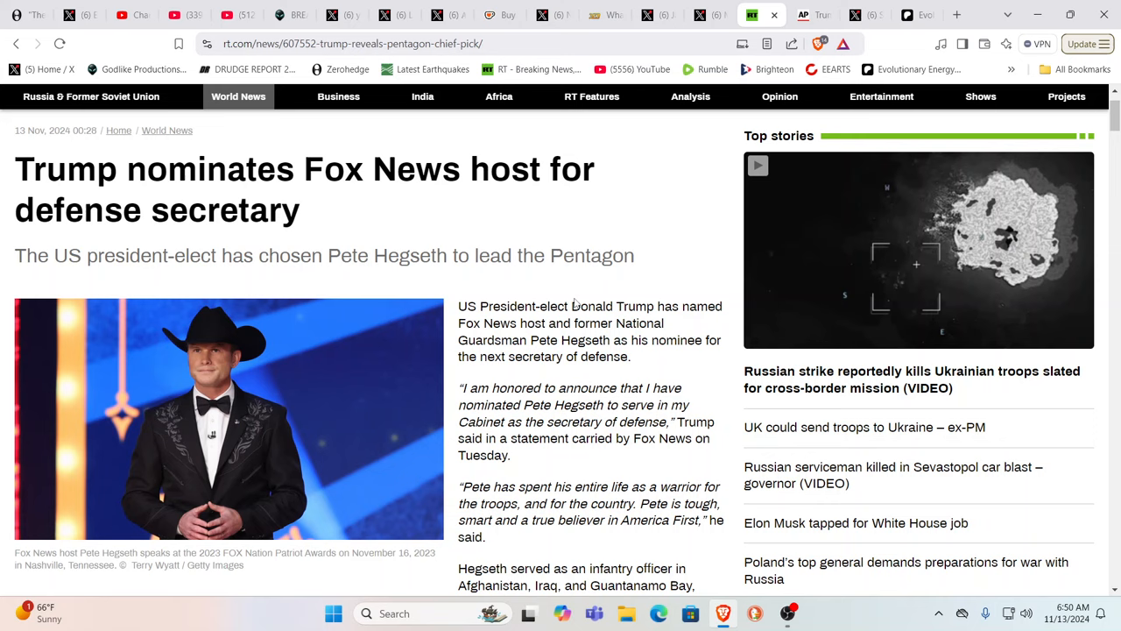
pyautogui.moveTo(112, 348)
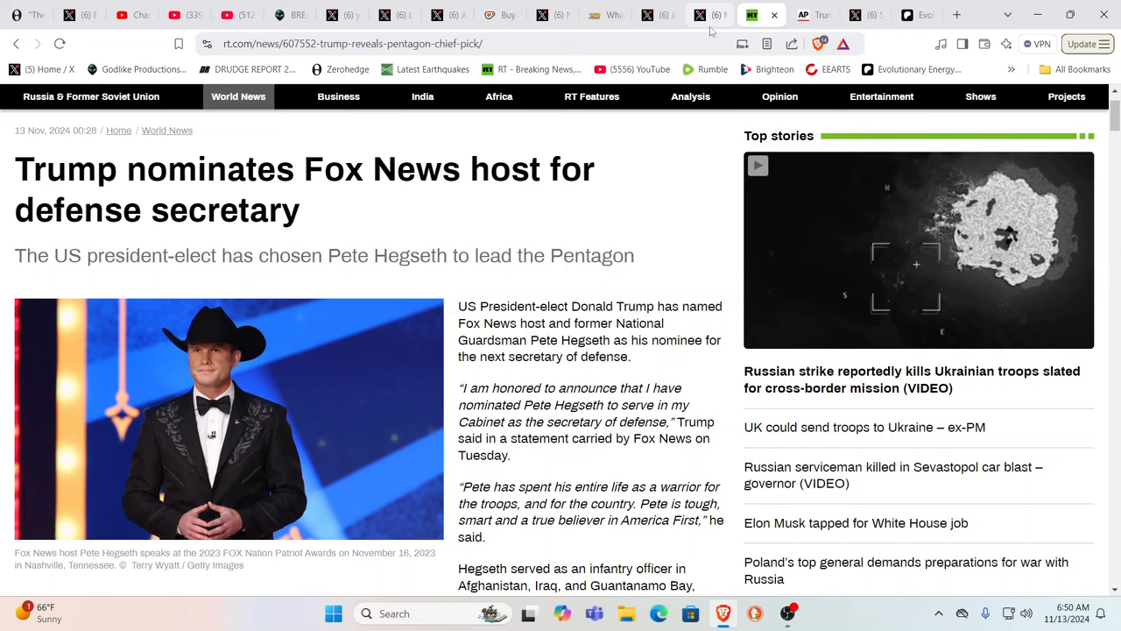
pyautogui.moveTo(709, 16)
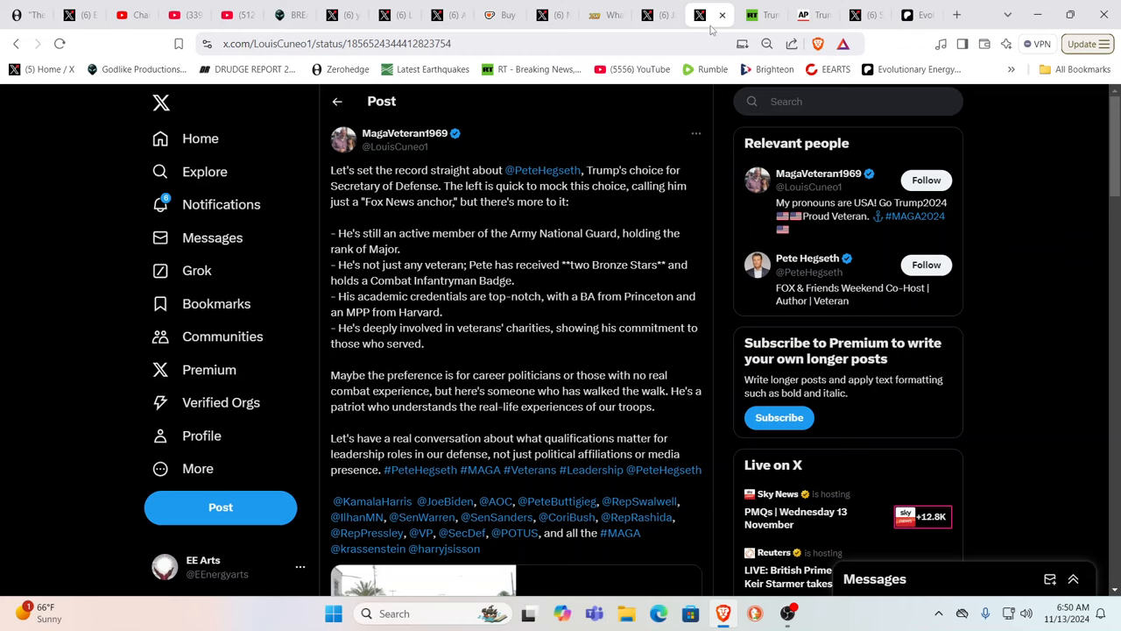
pyautogui.moveTo(537, 287)
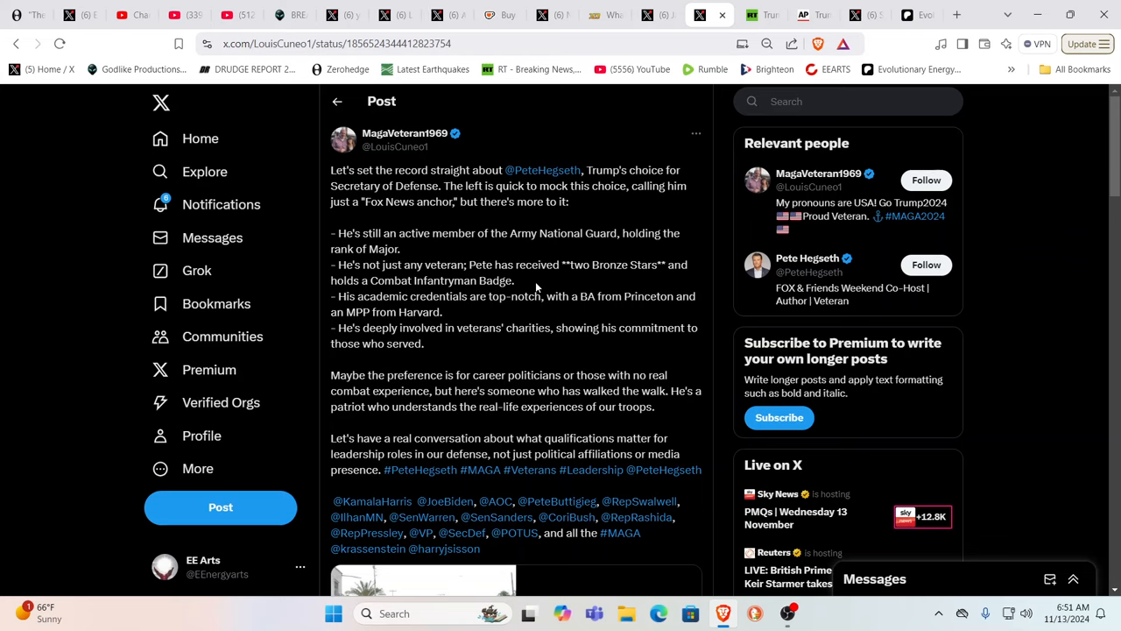
pyautogui.moveTo(429, 256)
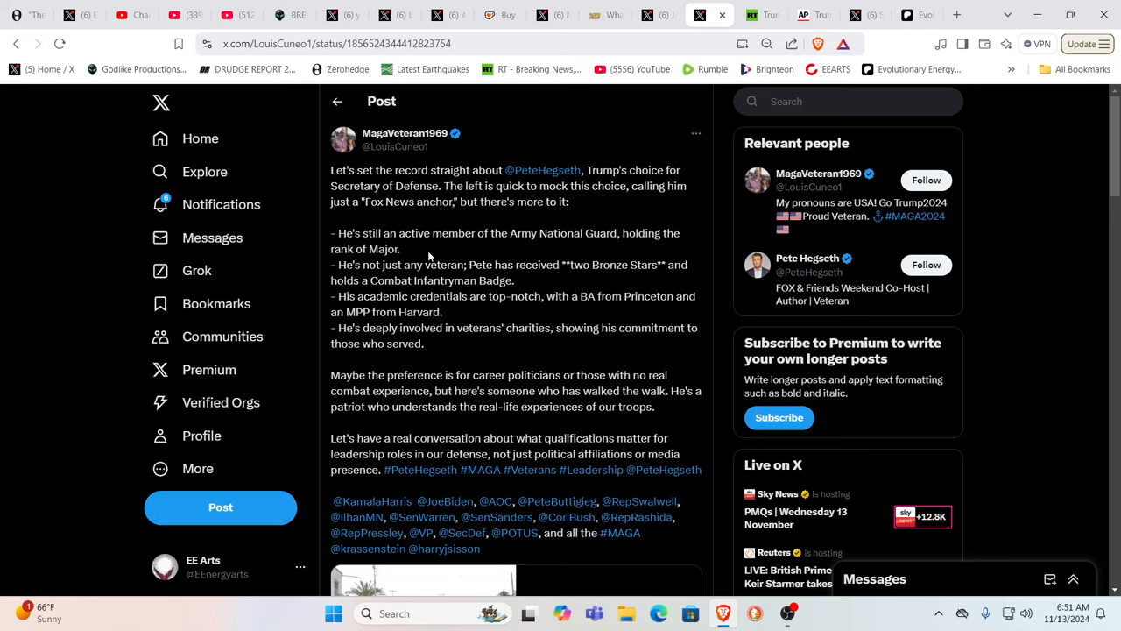
pyautogui.moveTo(459, 294)
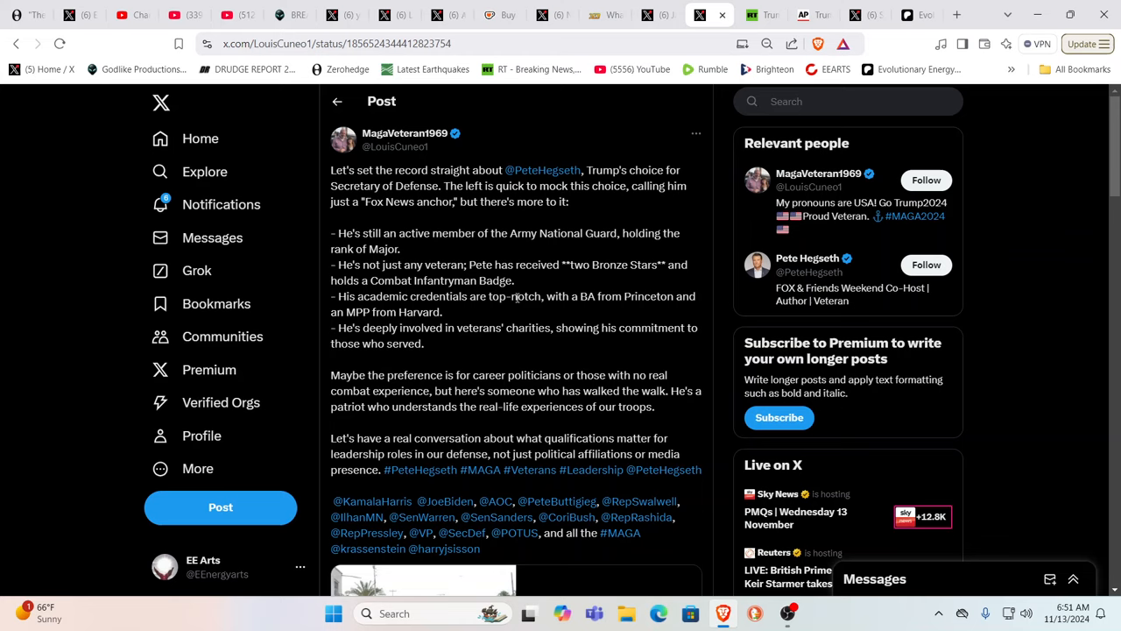
pyautogui.moveTo(511, 309)
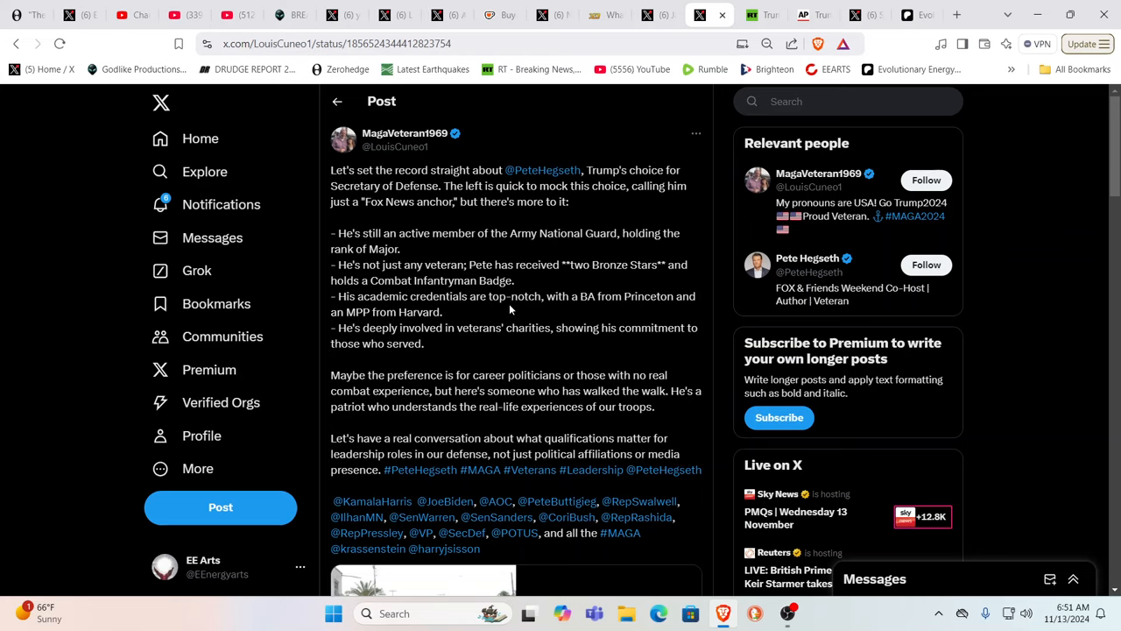
pyautogui.moveTo(609, 311)
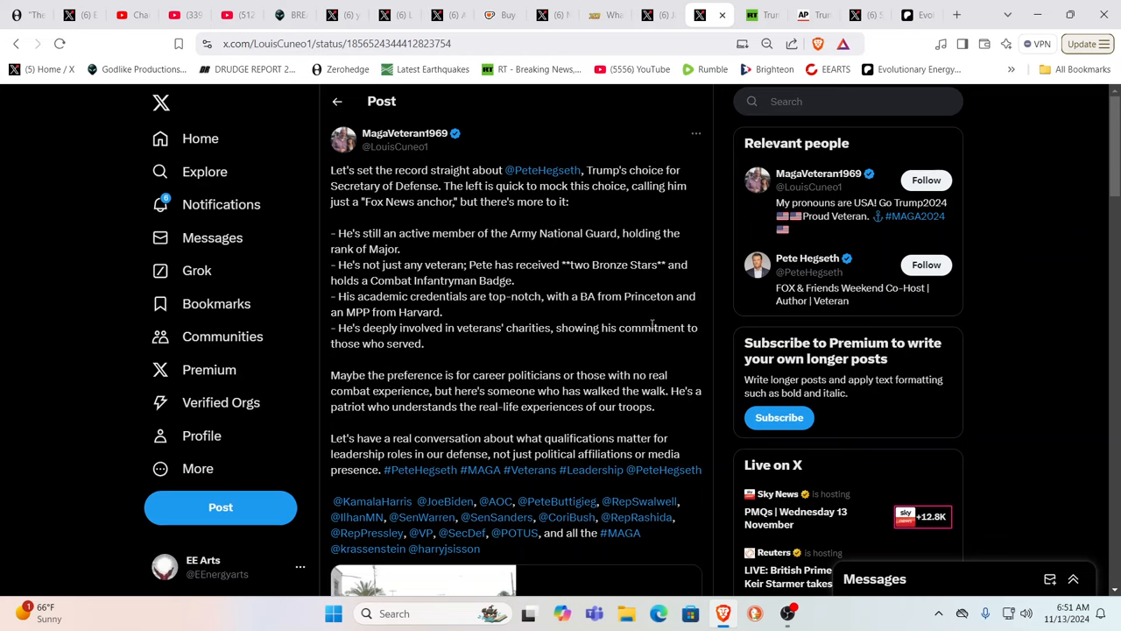
pyautogui.moveTo(653, 325)
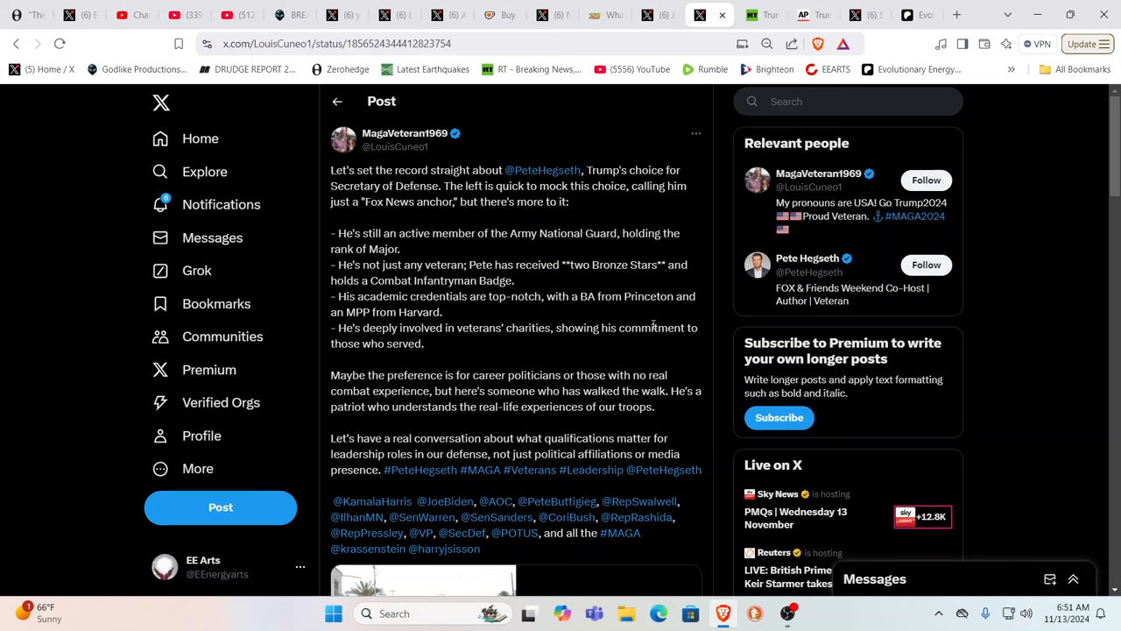
pyautogui.scroll(-3)
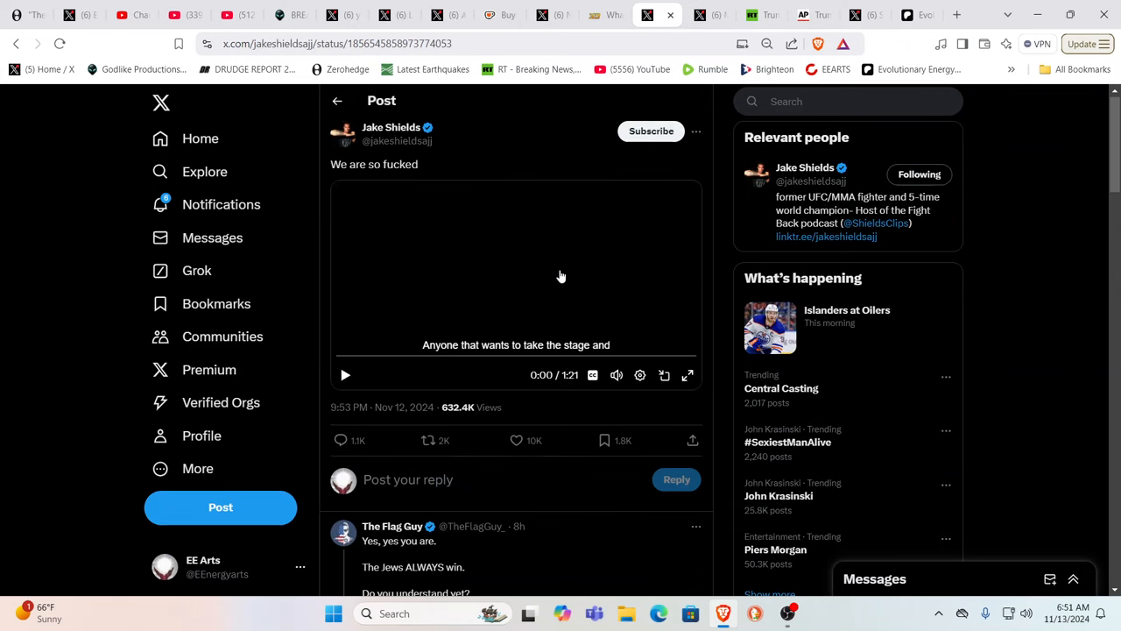
pyautogui.moveTo(368, 379)
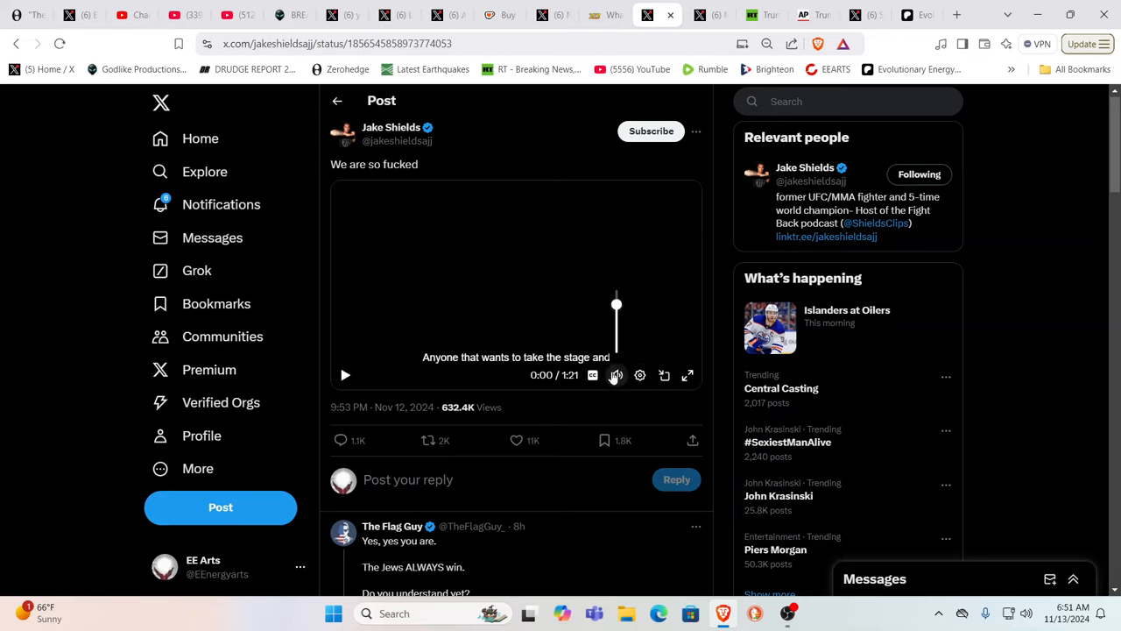
# Play Jake Shields's Hegseth speech video to about 1:19.
pyautogui.click(345, 375)
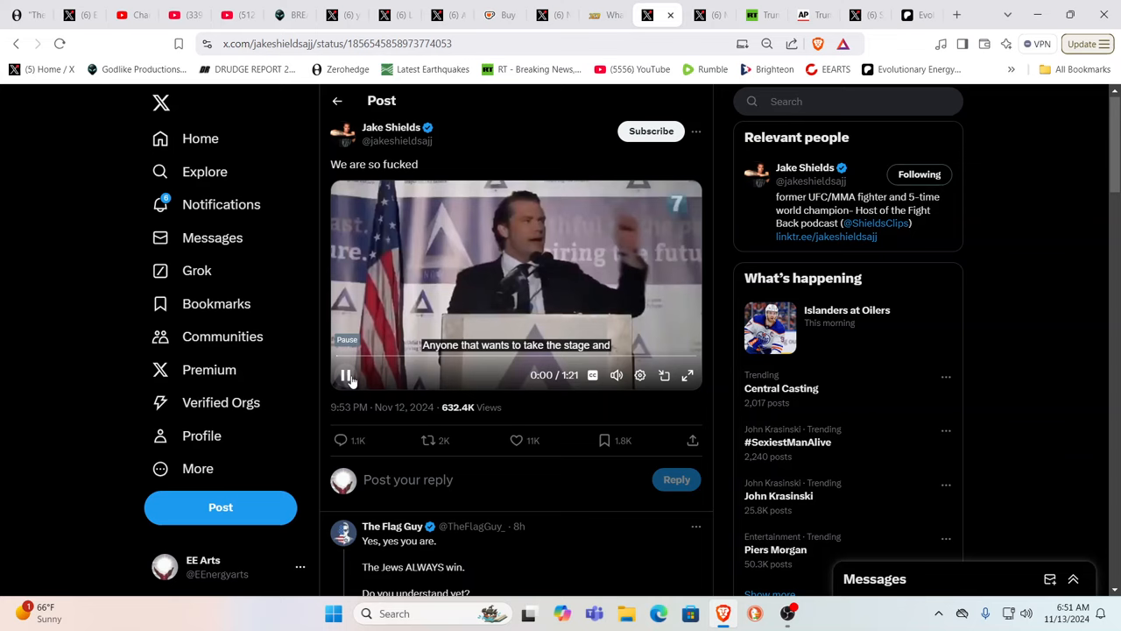
pyautogui.click(346, 375)
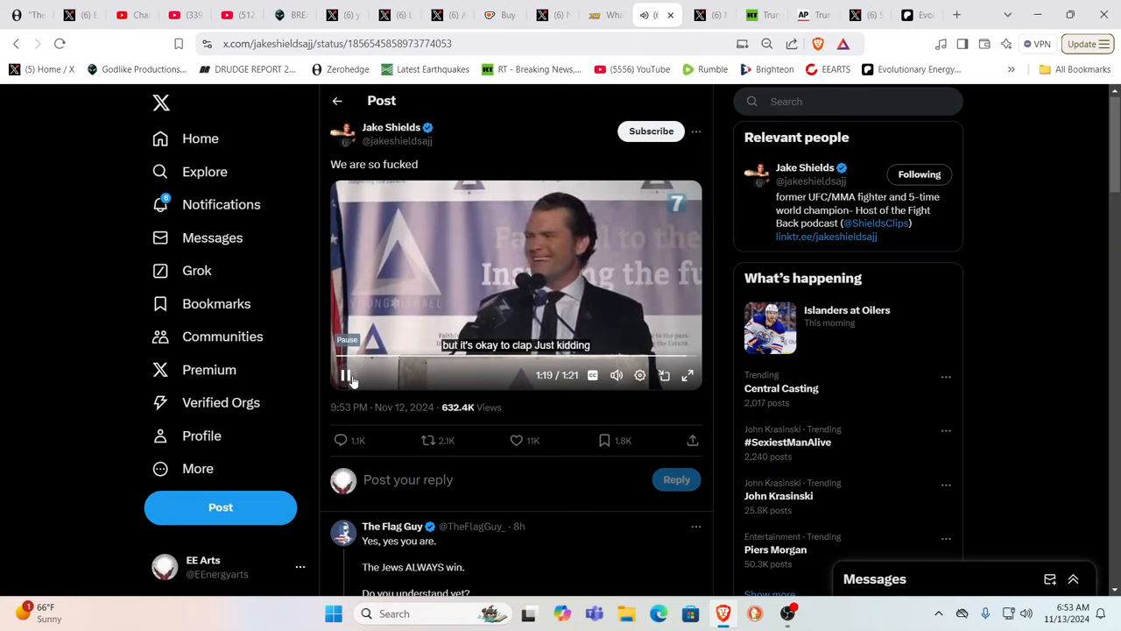
pyautogui.click(344, 375)
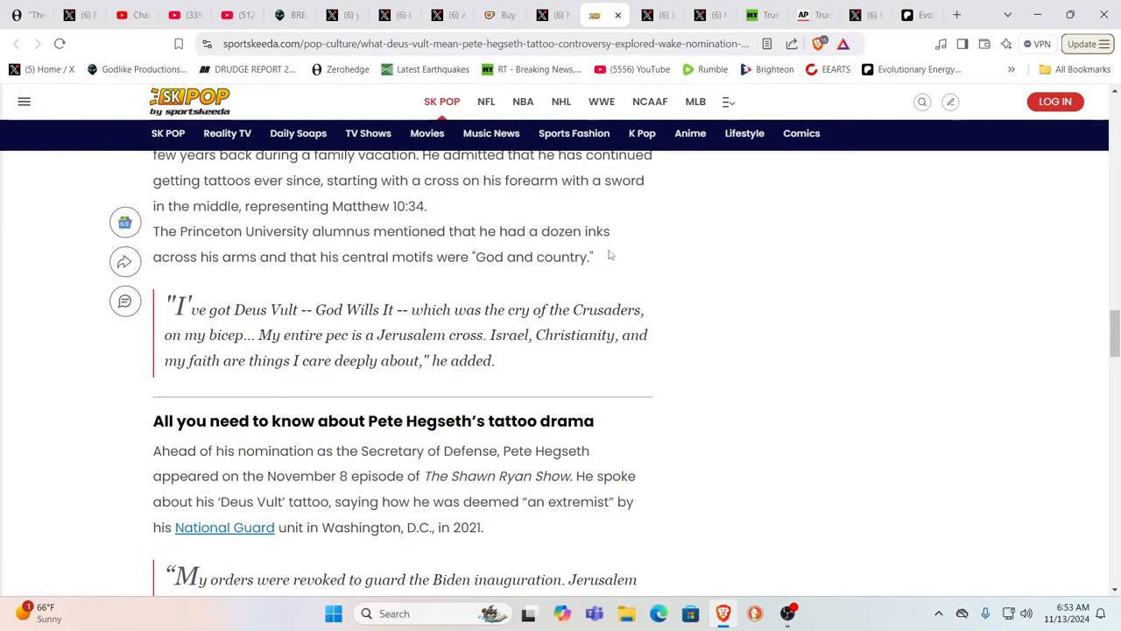
# Scroll through the Deus Vult meaning section to Hegseth's Crusader tattoo quote.
pyautogui.scroll(-3)
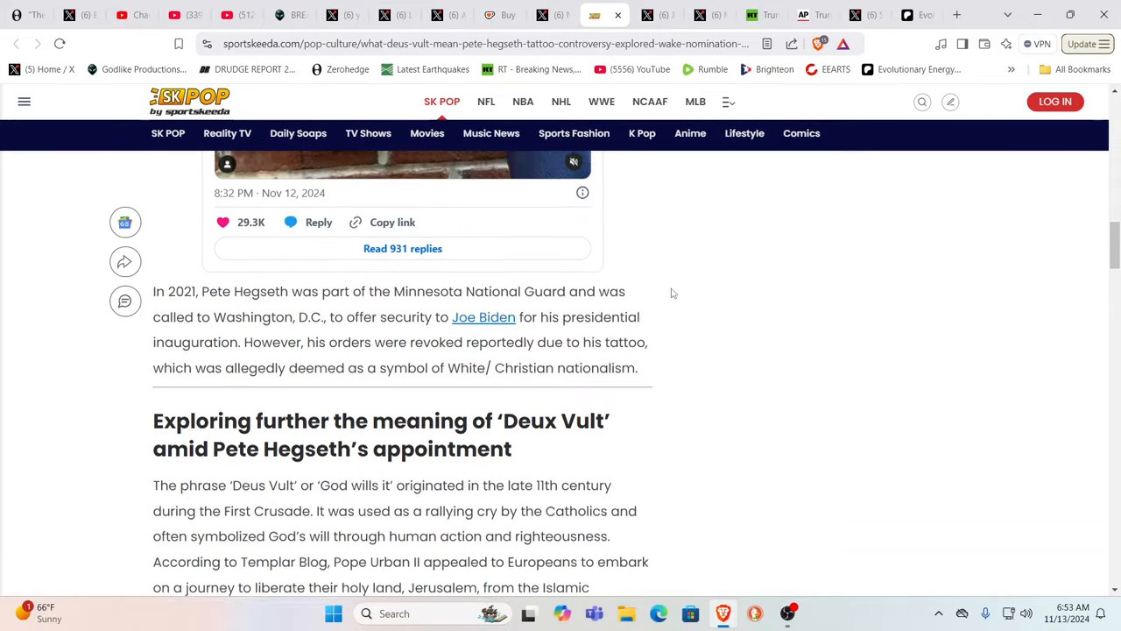
pyautogui.scroll(3)
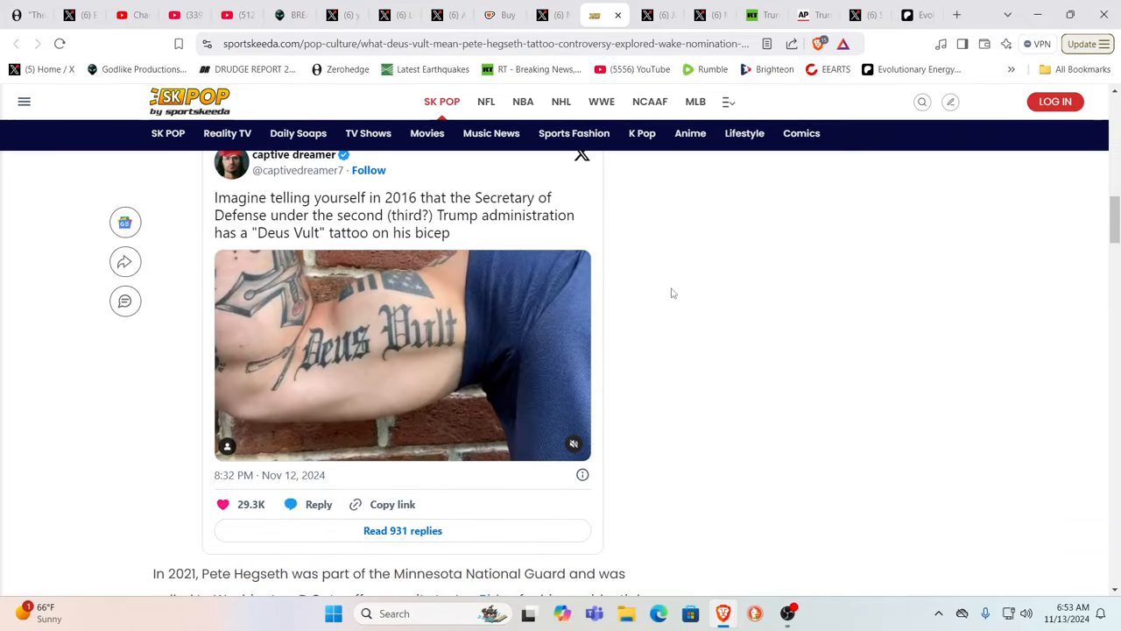
pyautogui.moveTo(333, 357)
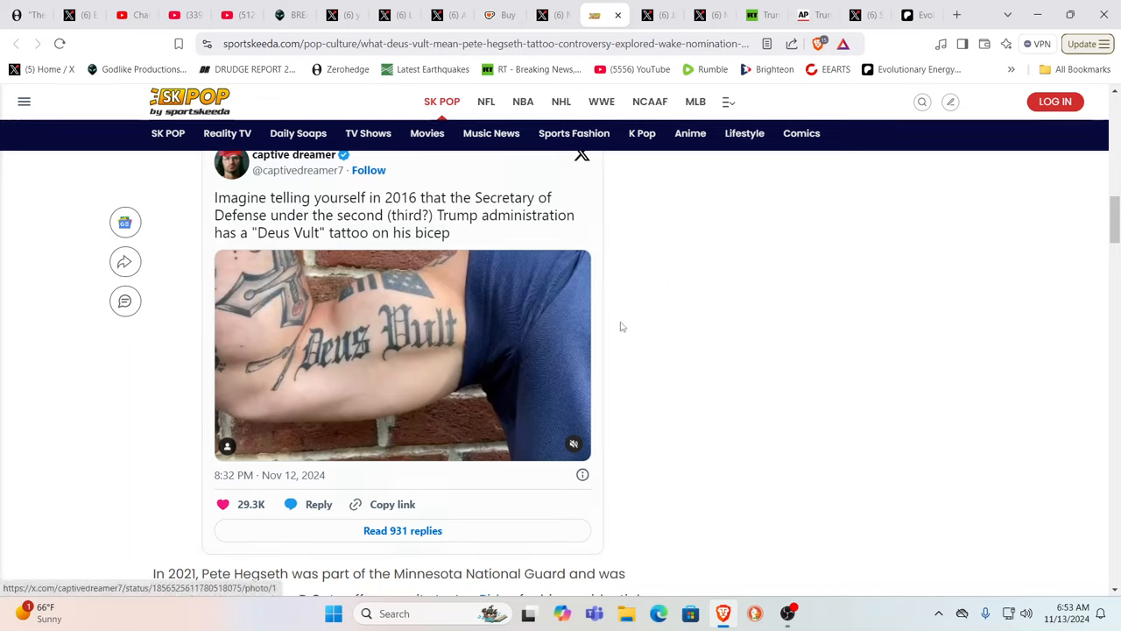
pyautogui.scroll(-3)
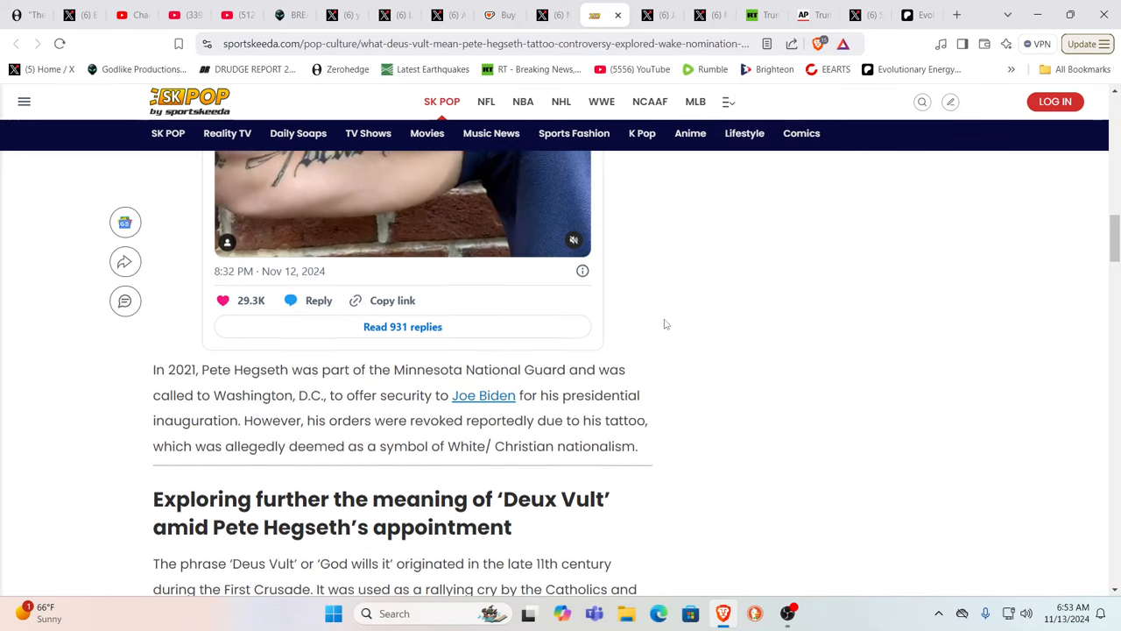
pyautogui.scroll(-3)
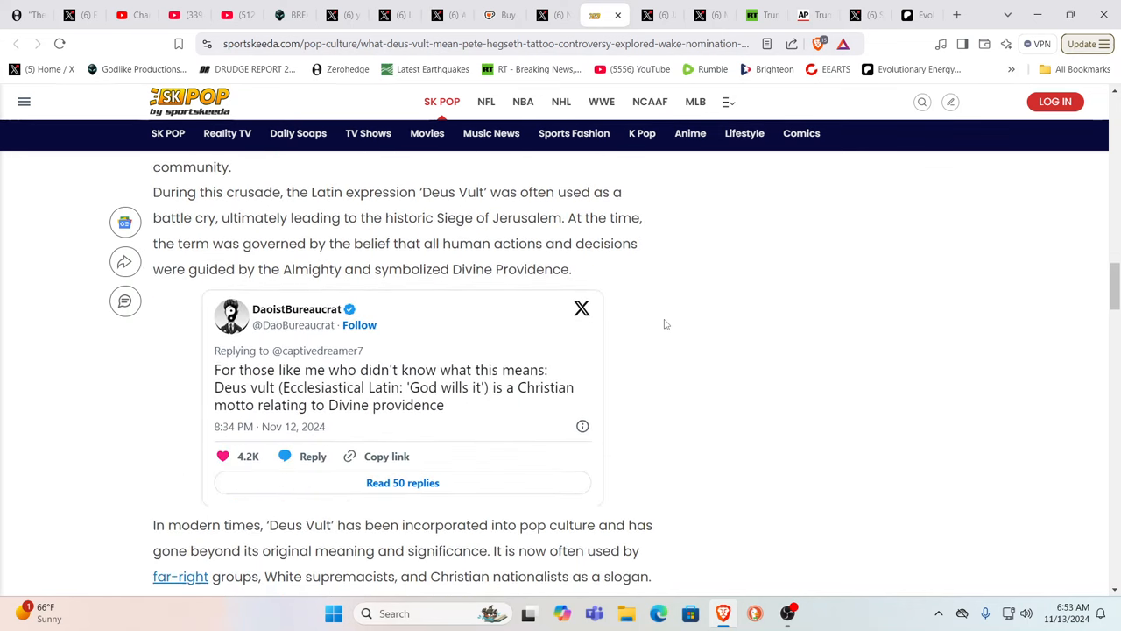
pyautogui.scroll(-3)
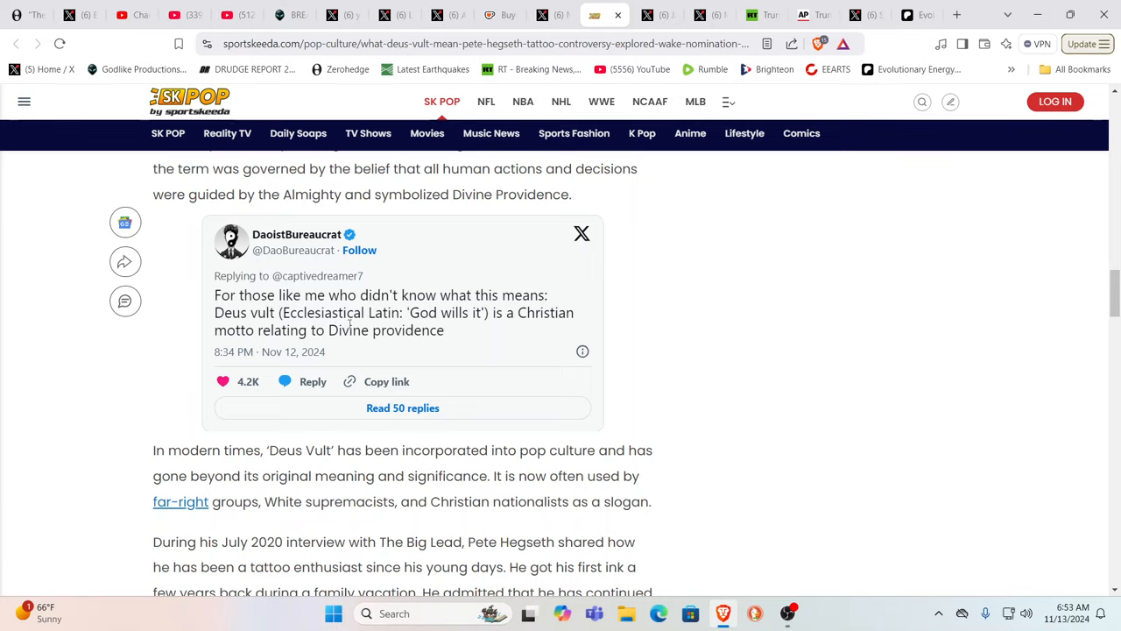
pyautogui.moveTo(594, 341)
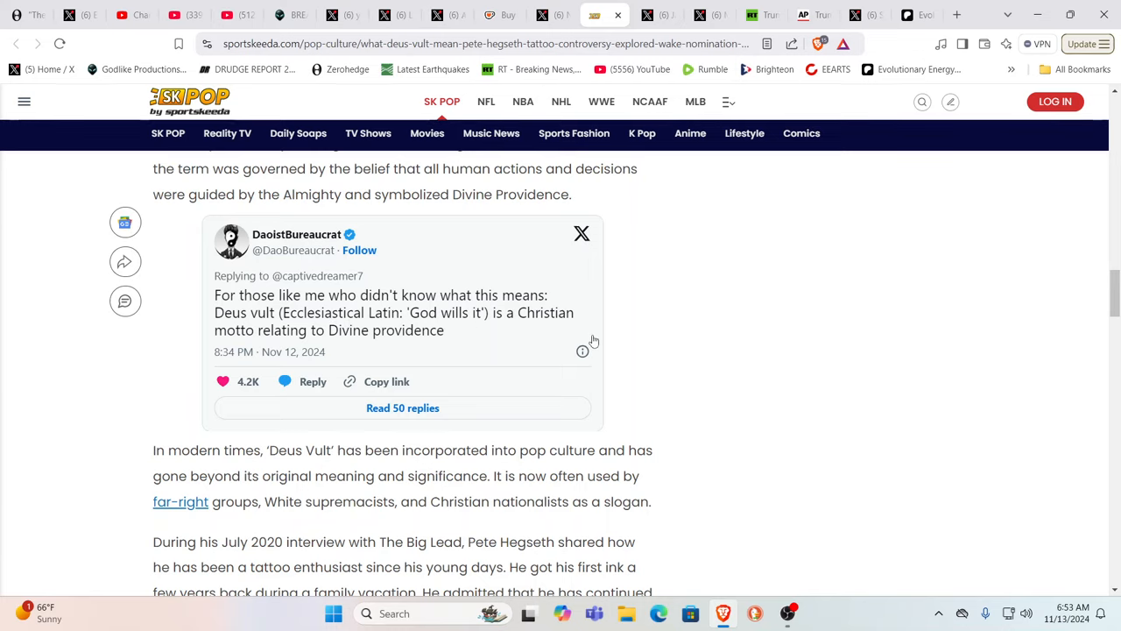
pyautogui.scroll(-3)
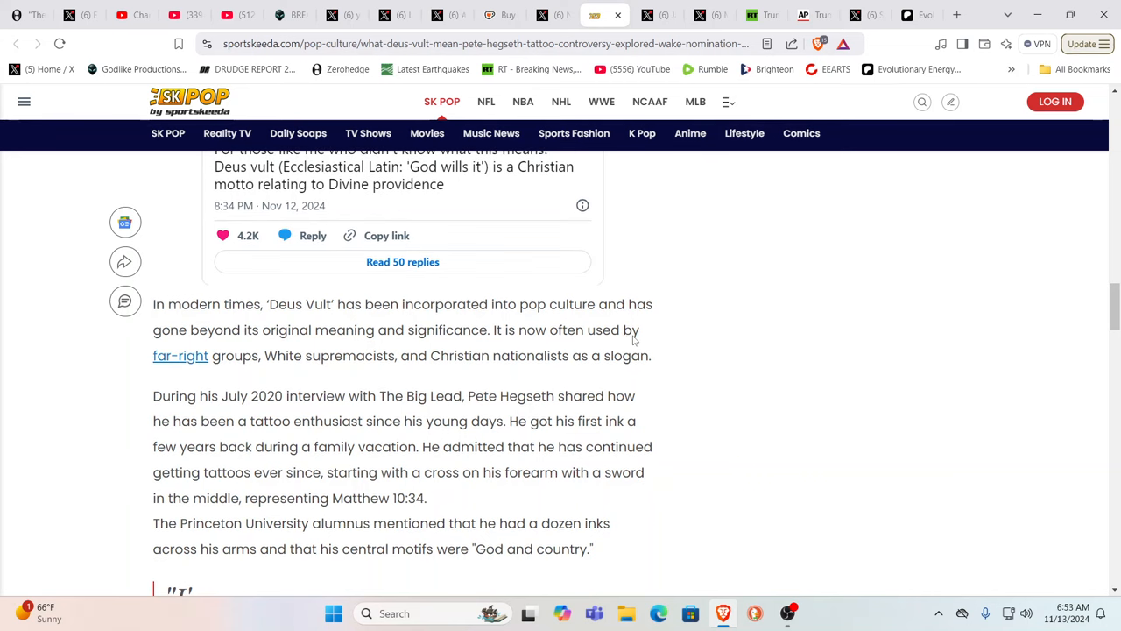
pyautogui.scroll(-3)
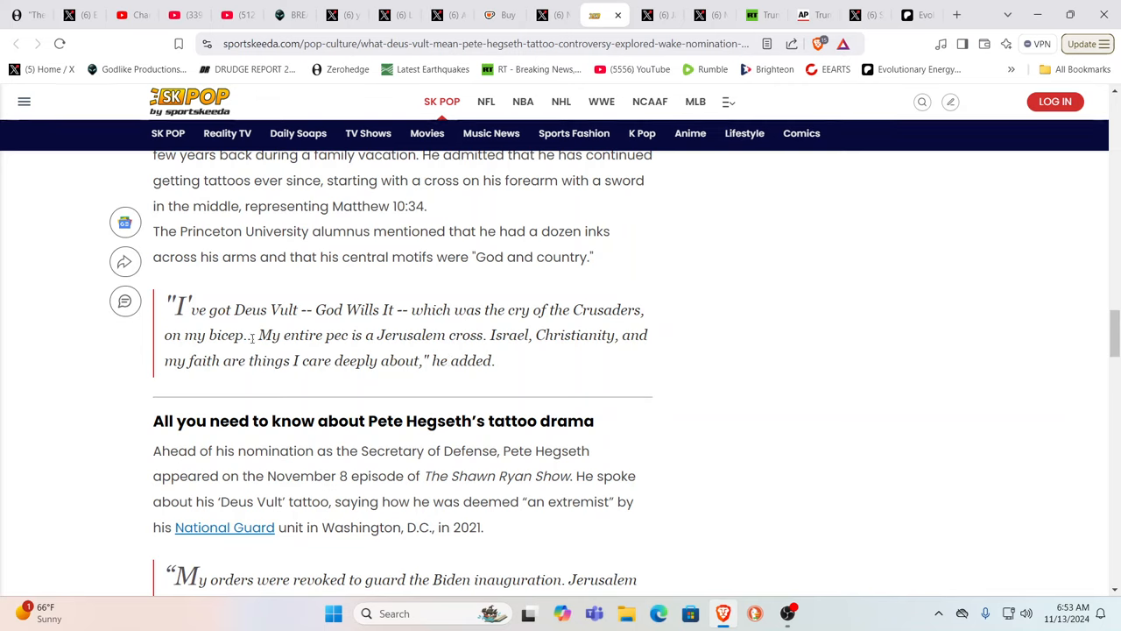
pyautogui.moveTo(299, 335)
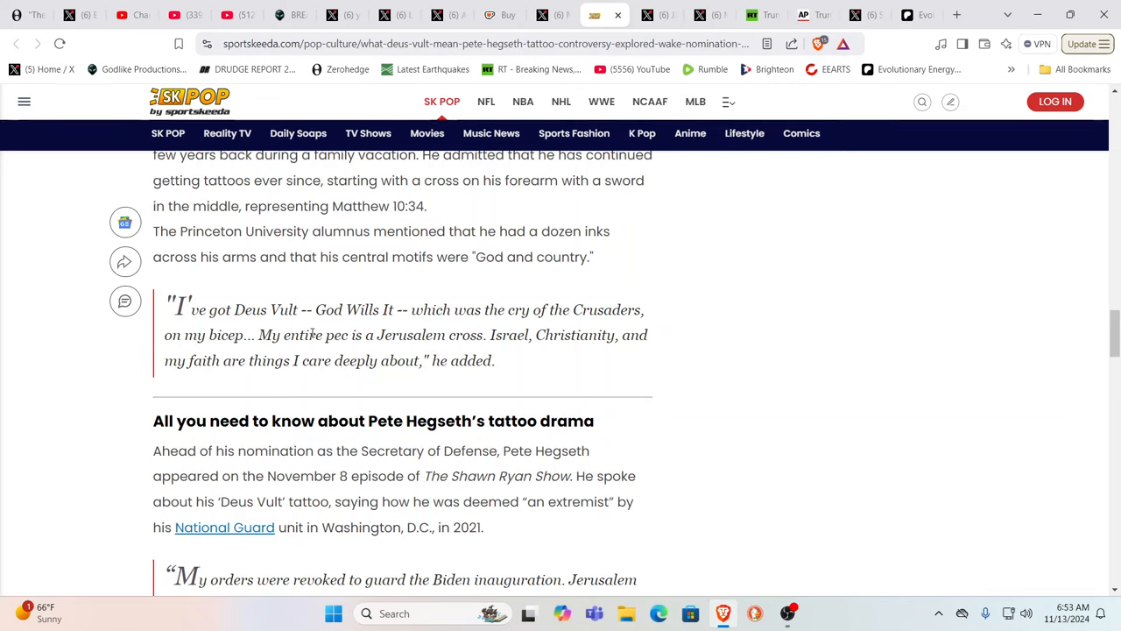
pyautogui.moveTo(341, 347)
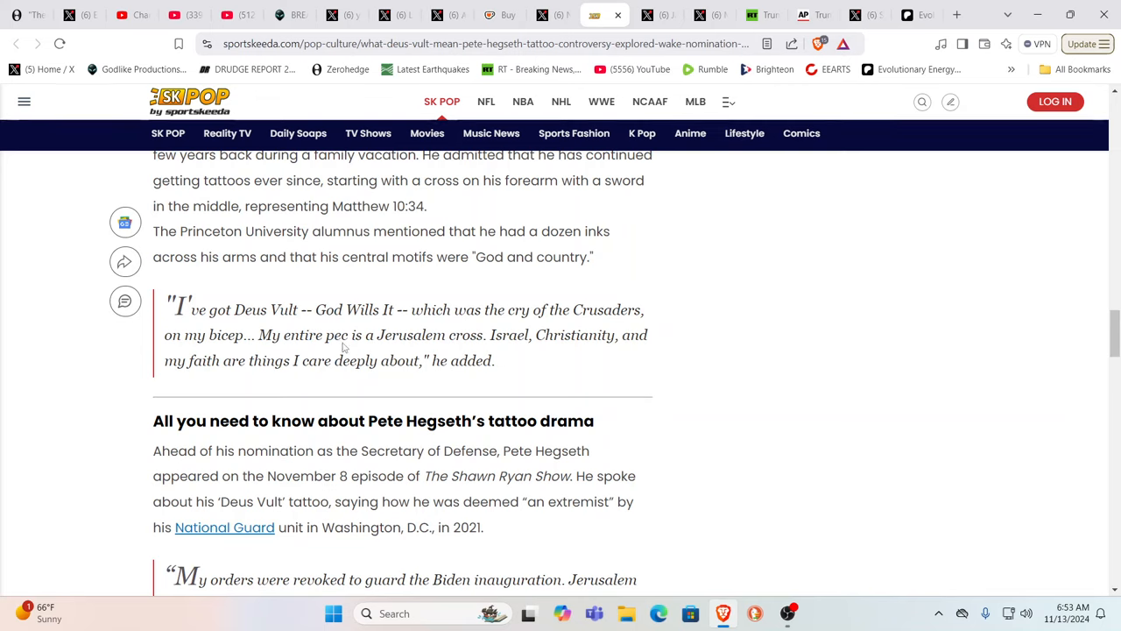
pyautogui.moveTo(371, 340)
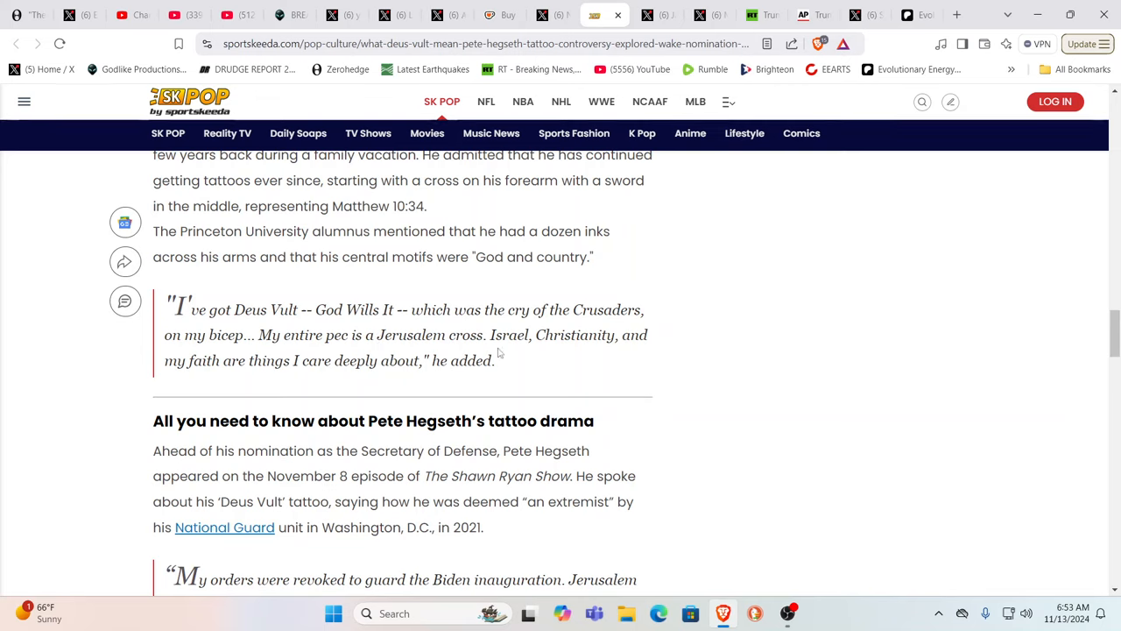
pyautogui.moveTo(403, 379)
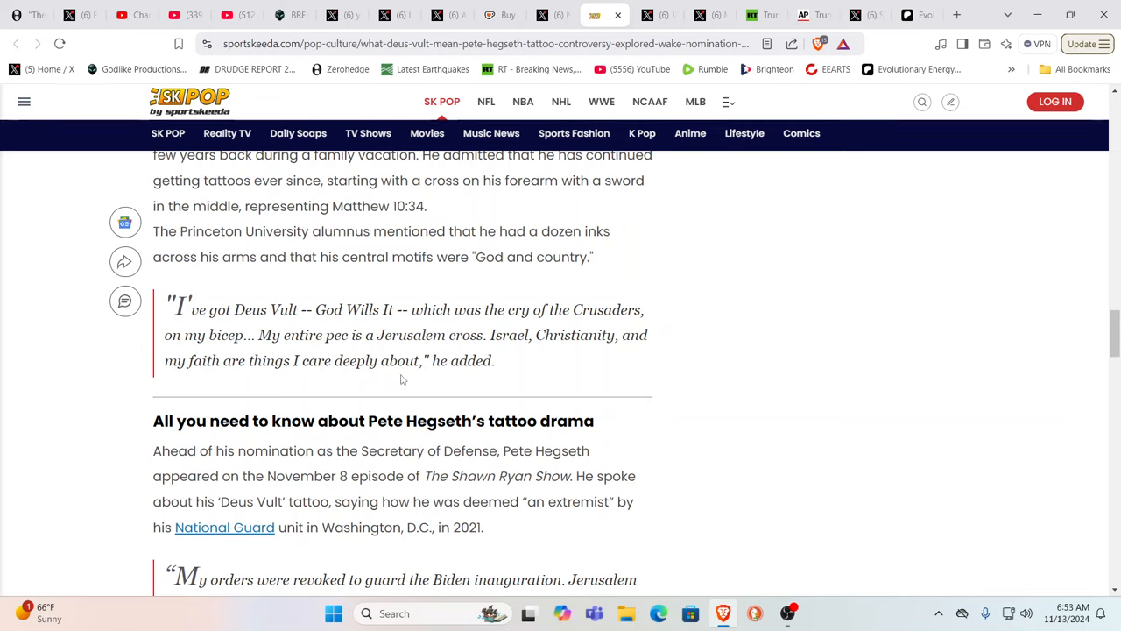
# Scroll to the tattoo drama quotes about his revoked Biden inauguration orders.
pyautogui.scroll(-3)
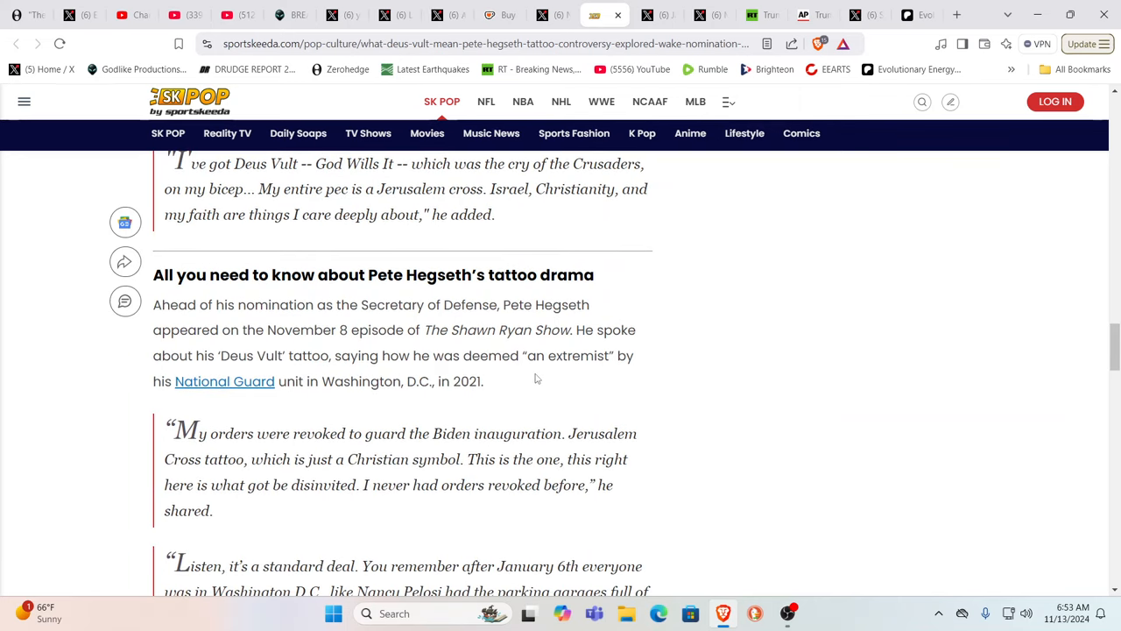
pyautogui.scroll(-3)
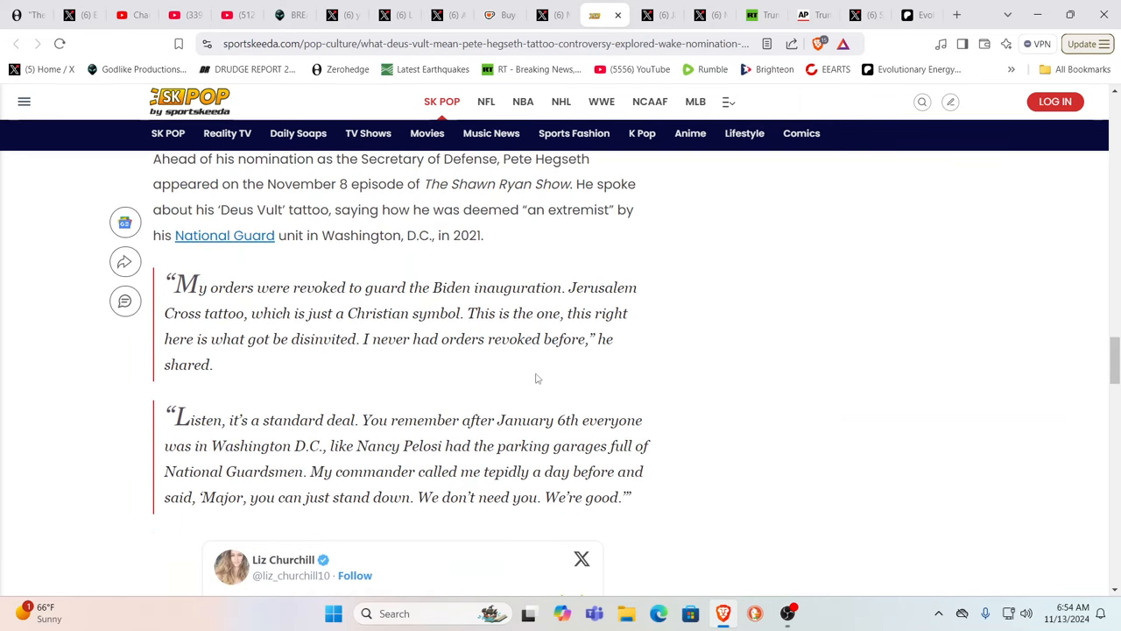
pyautogui.scroll(-3)
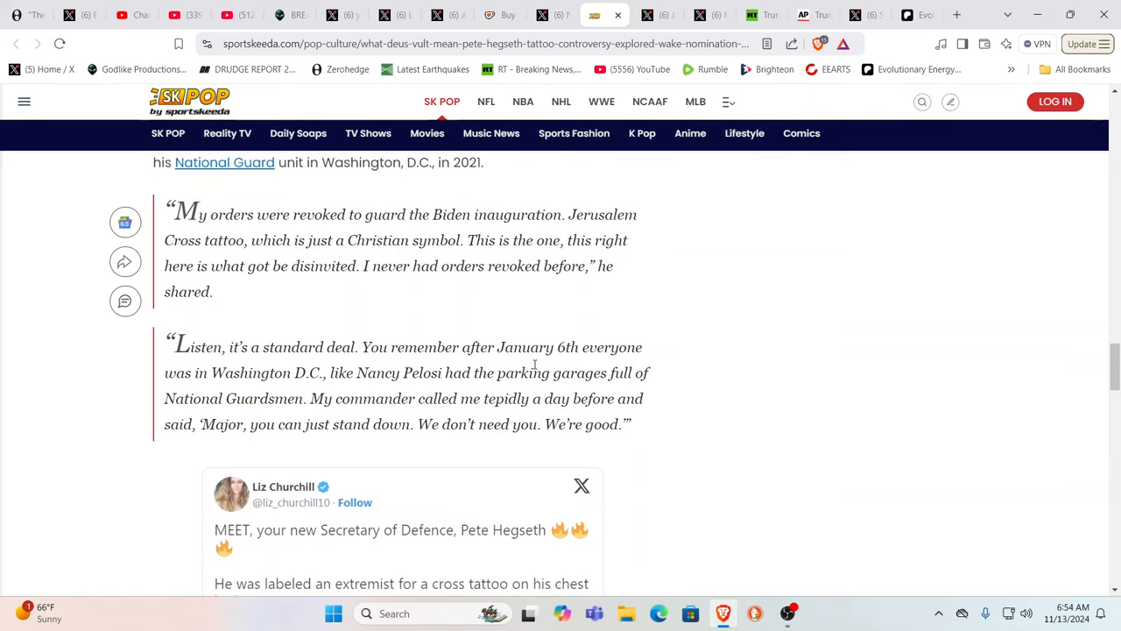
pyautogui.moveTo(536, 364)
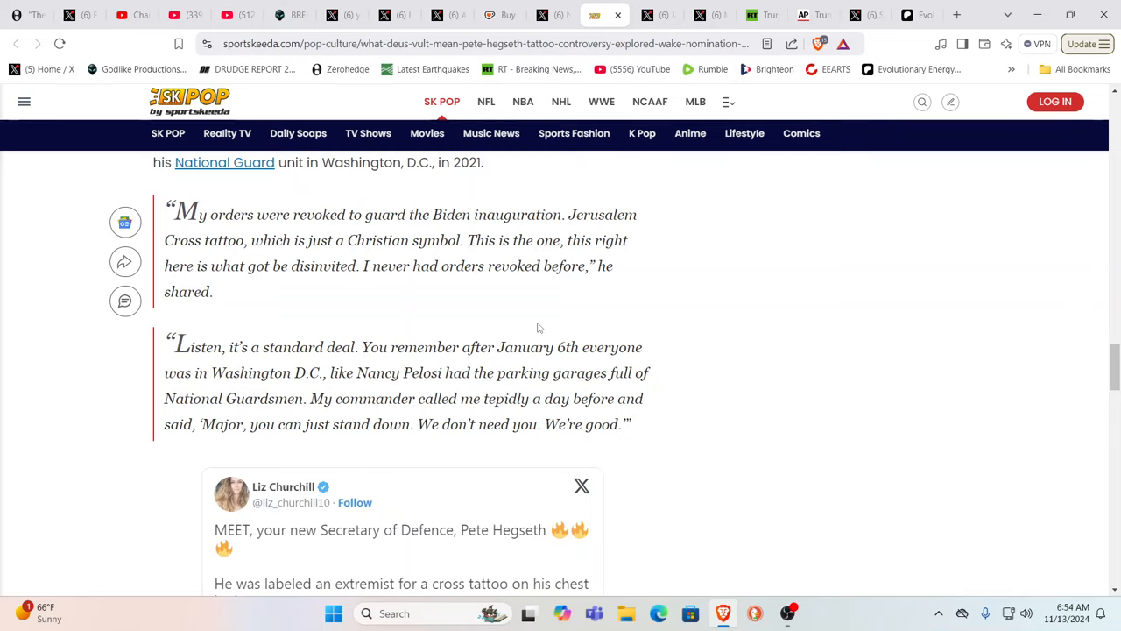
pyautogui.moveTo(515, 325)
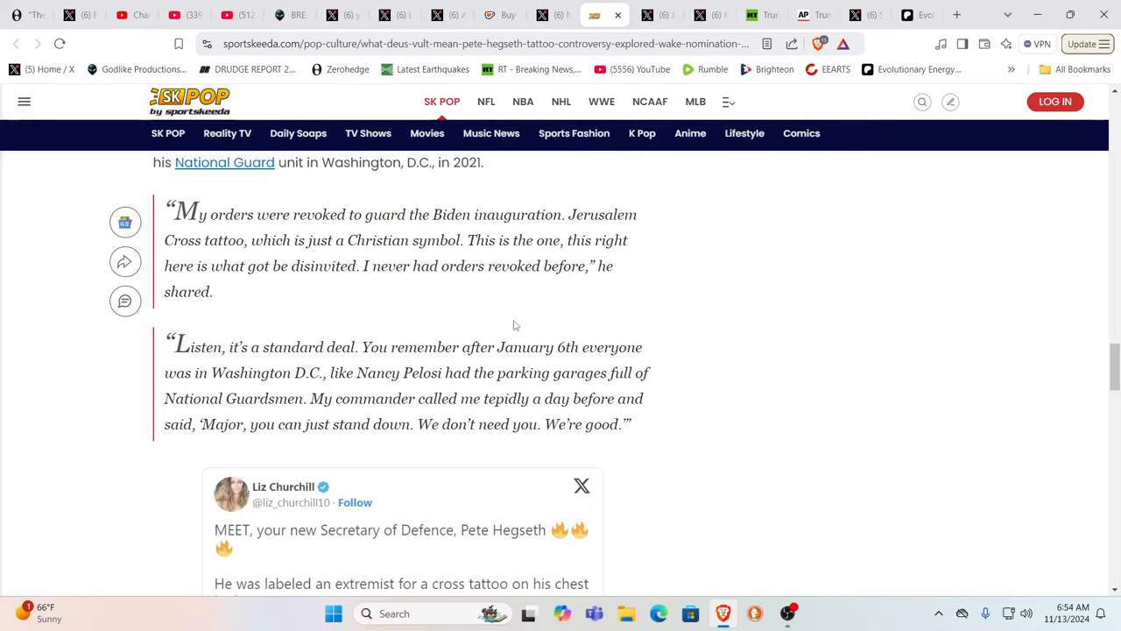
pyautogui.moveTo(512, 325)
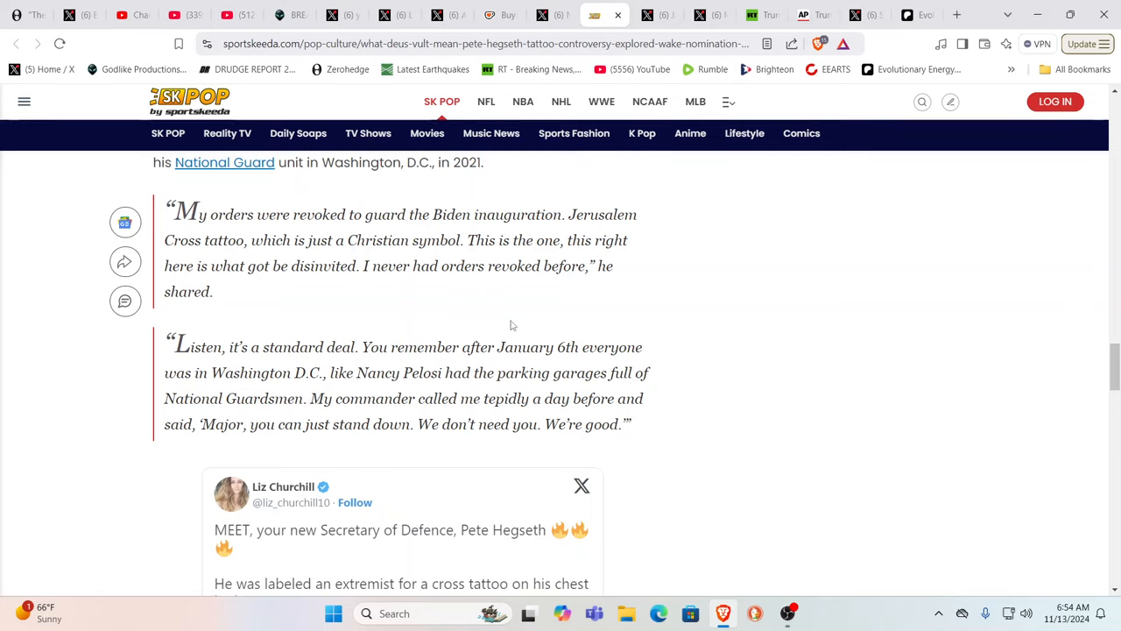
# Expand the Liz Churchill tweet's video and scroll down to Trump's nomination paragraph.
pyautogui.scroll(-3)
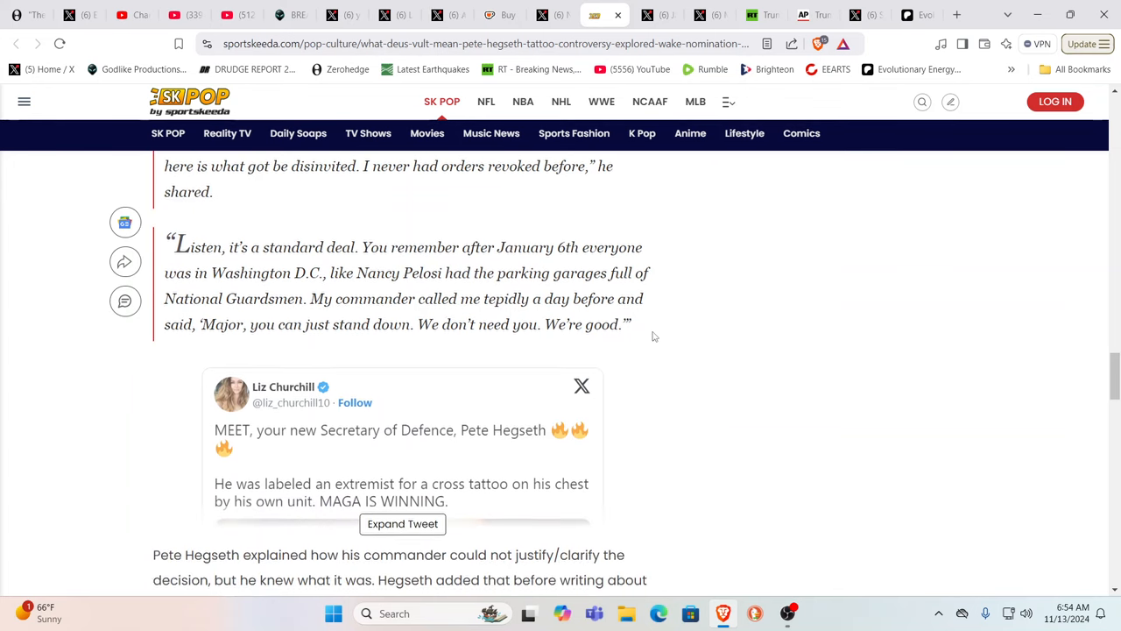
pyautogui.scroll(-3)
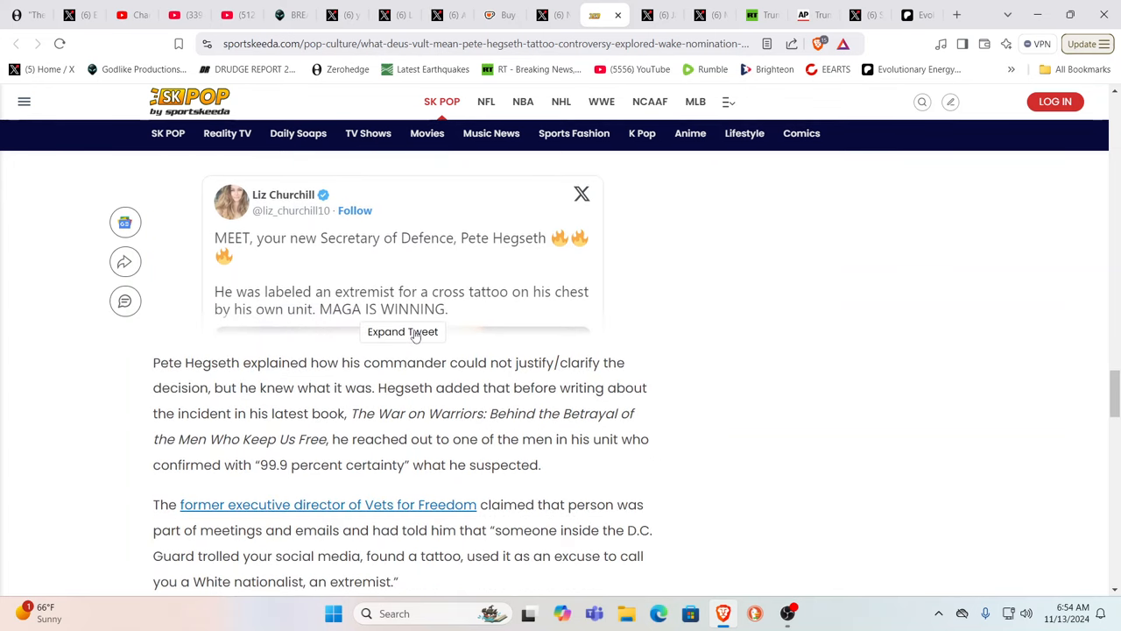
pyautogui.click(402, 331)
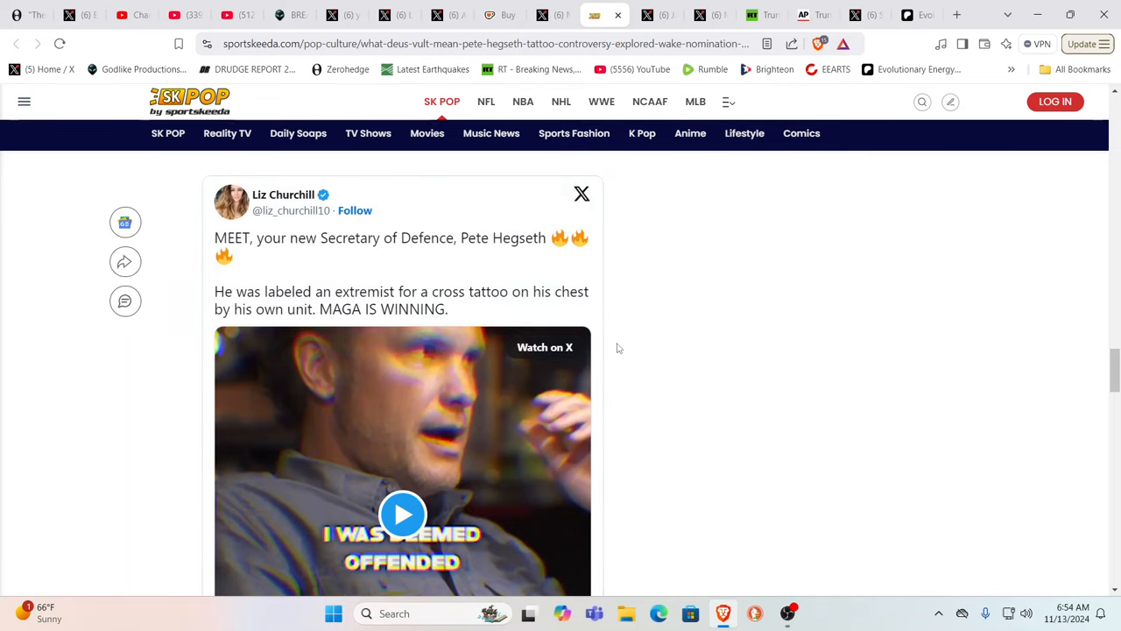
pyautogui.scroll(-3)
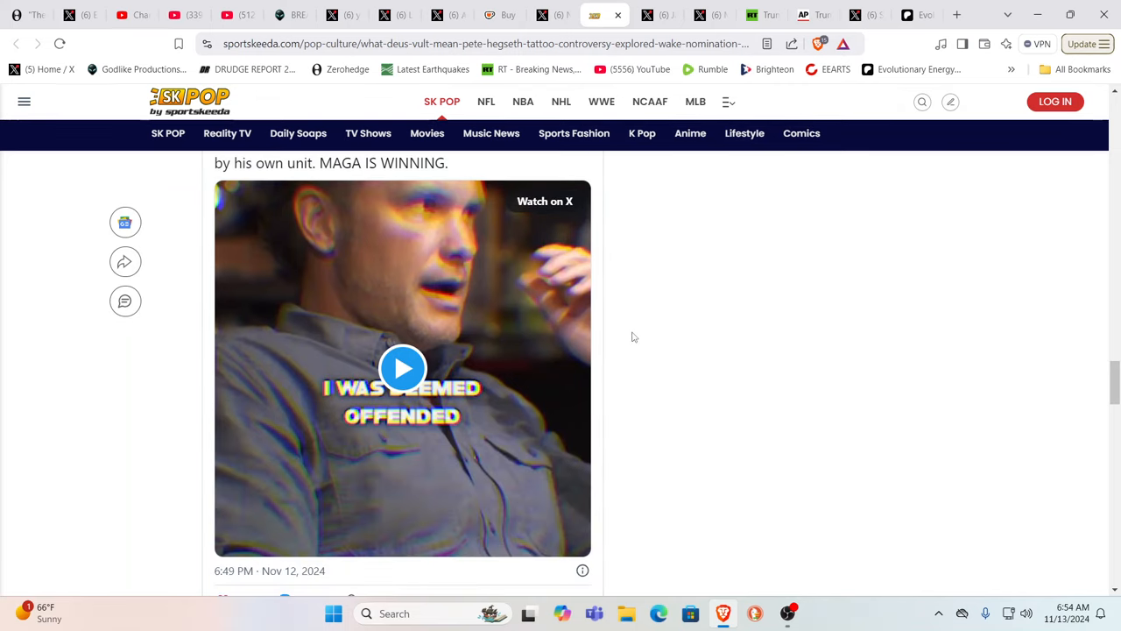
pyautogui.scroll(-3)
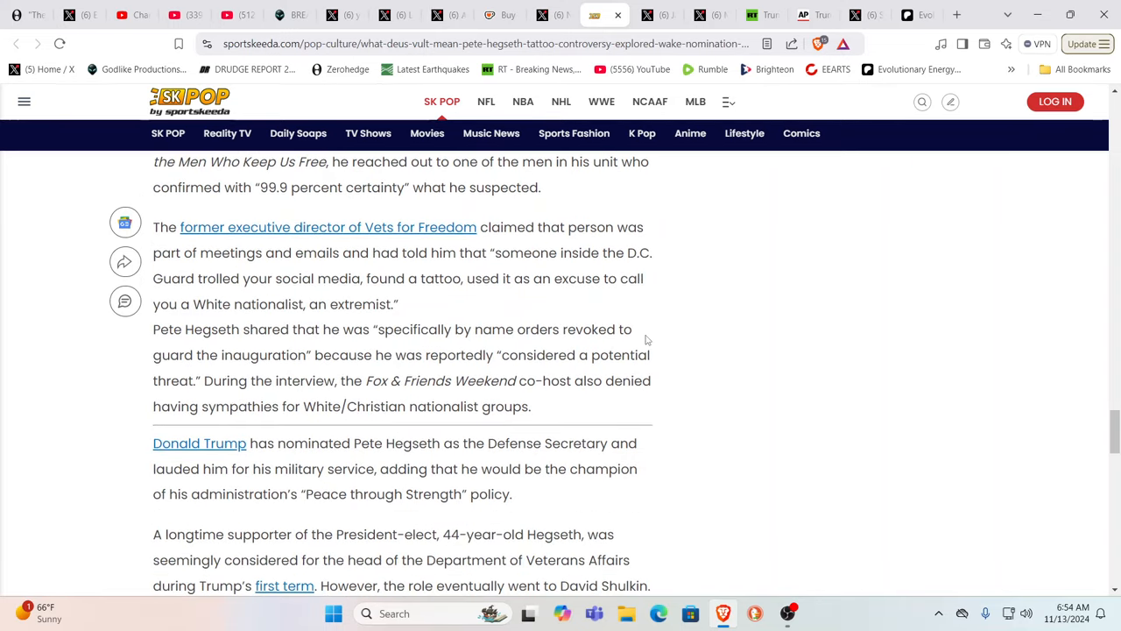